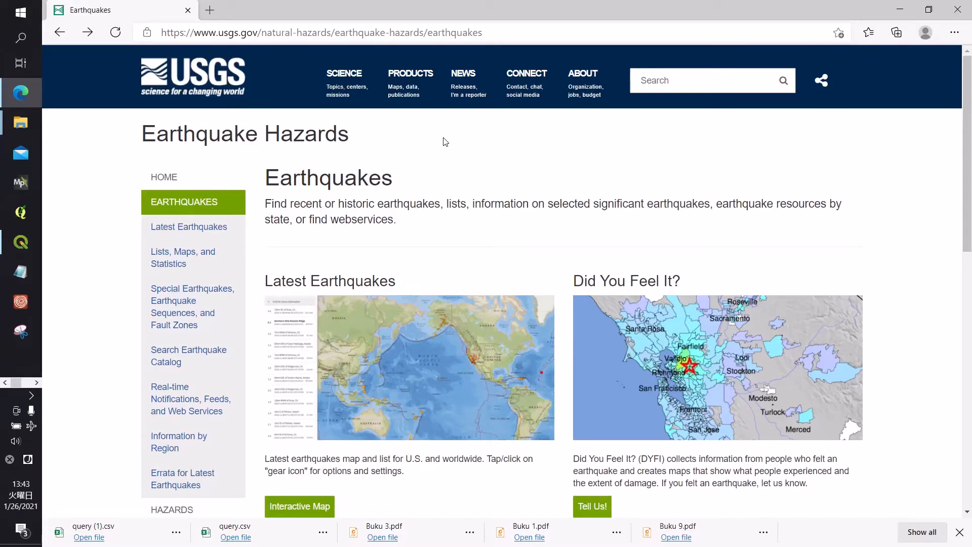
pyautogui.moveTo(453, 136)
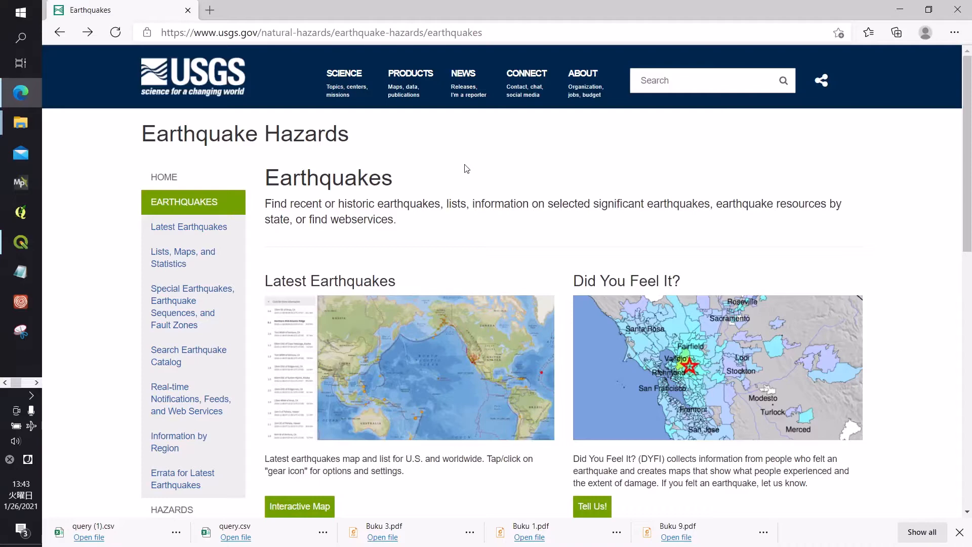
pyautogui.moveTo(474, 187)
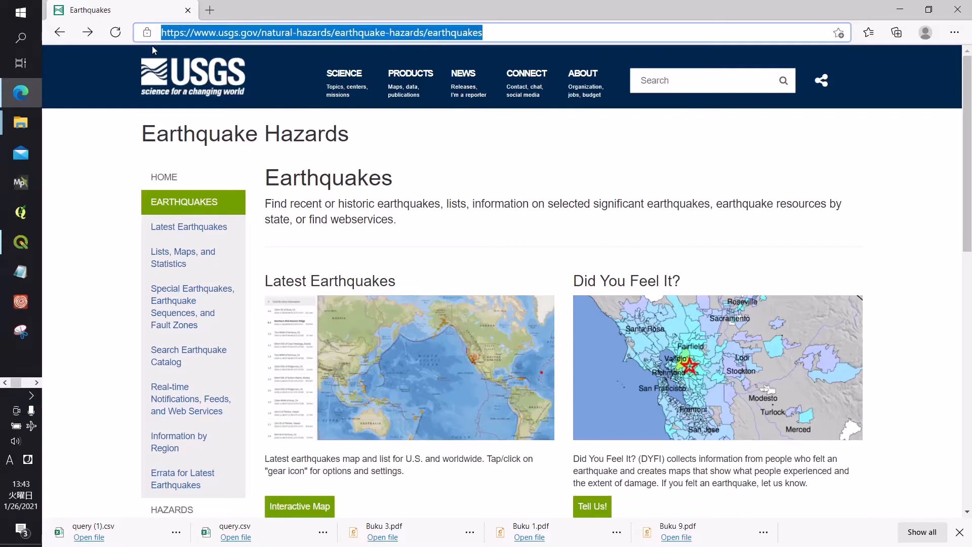
pyautogui.moveTo(724, 192)
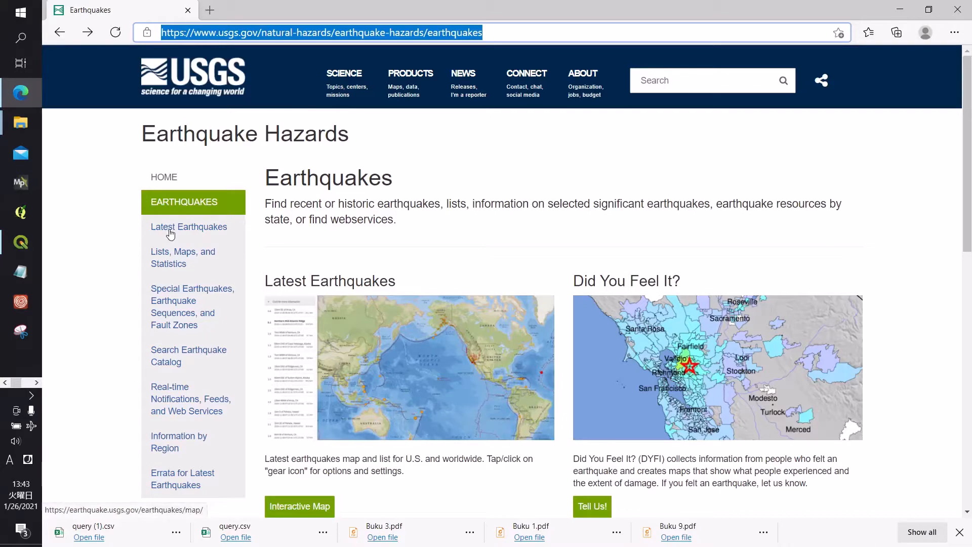
# - Show the Latest Earthquakes map and its settings panel down to the catalog search button
pyautogui.click(188, 225)
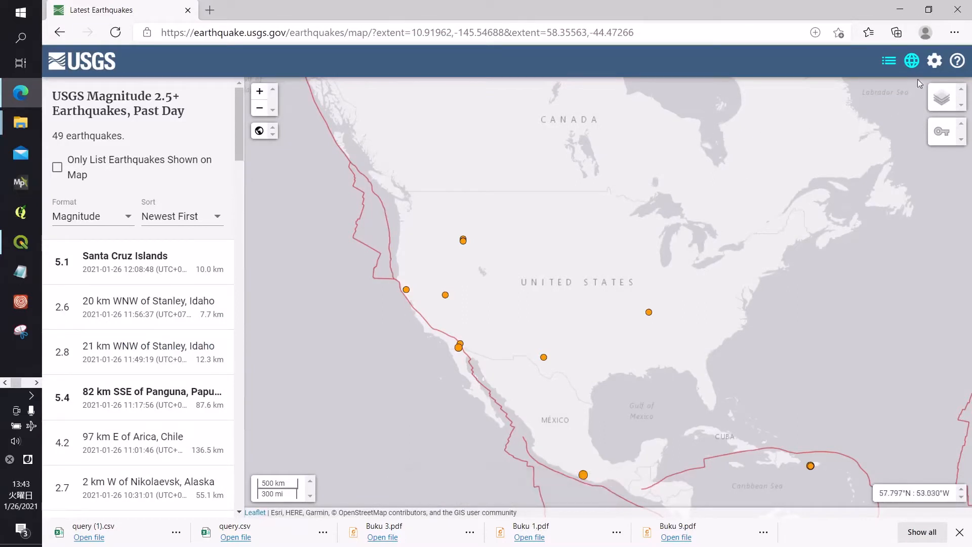
pyautogui.moveTo(934, 59)
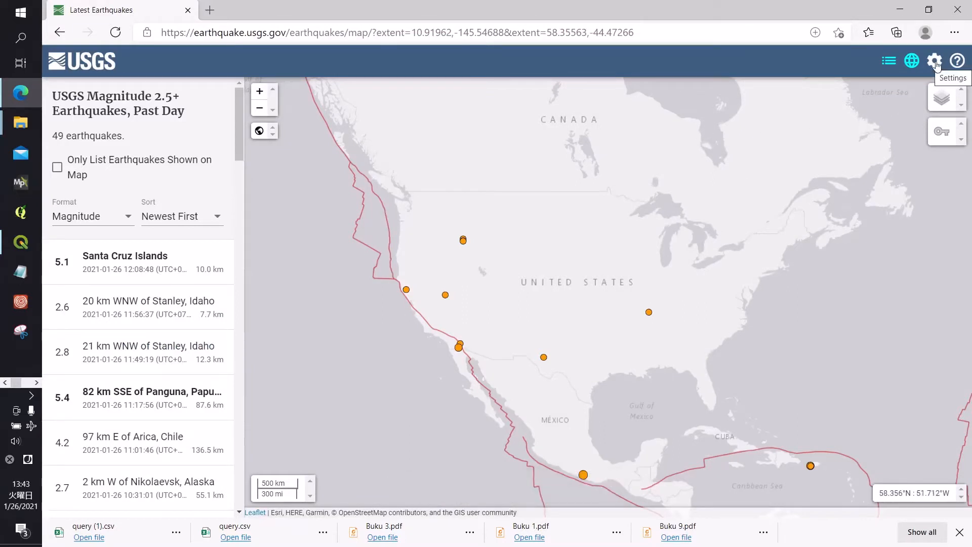
pyautogui.click(935, 60)
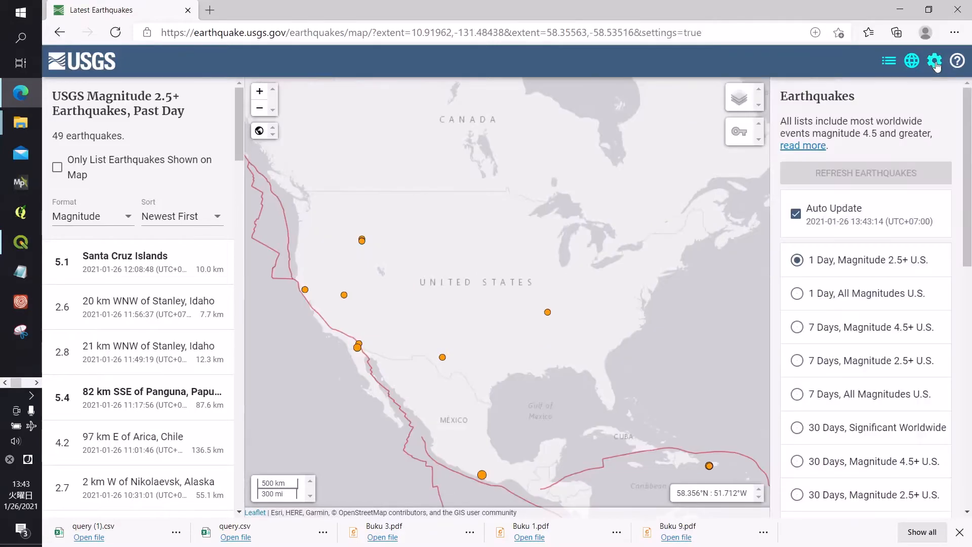
pyautogui.scroll(-3)
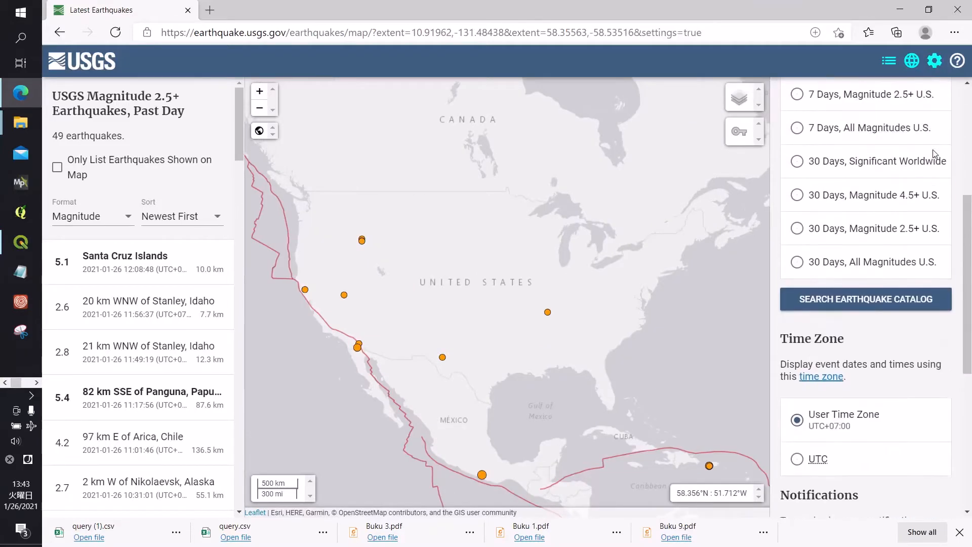
pyautogui.moveTo(879, 311)
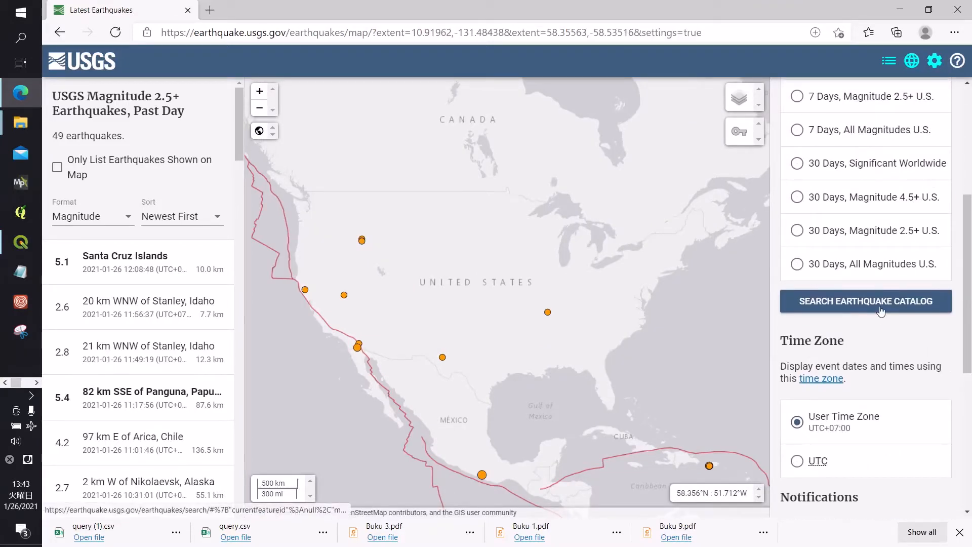
# - Start a catalog search with custom magnitude range up to a maximum of 9
pyautogui.click(866, 301)
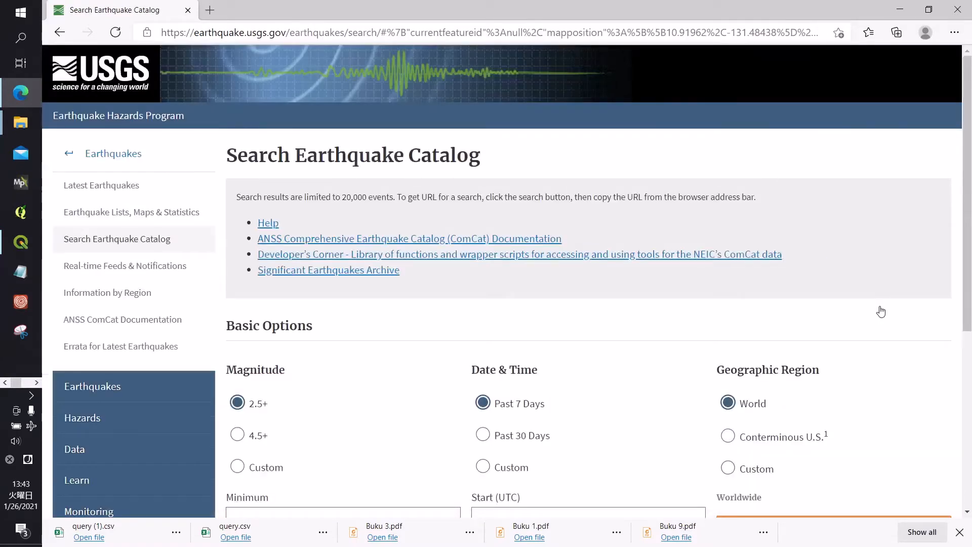
pyautogui.moveTo(452, 137)
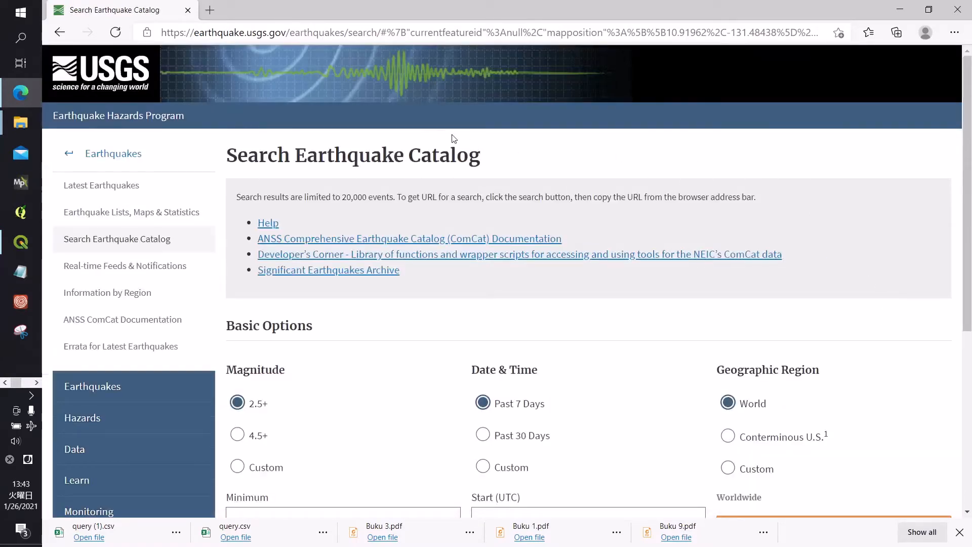
pyautogui.scroll(-3)
pyautogui.write('4')
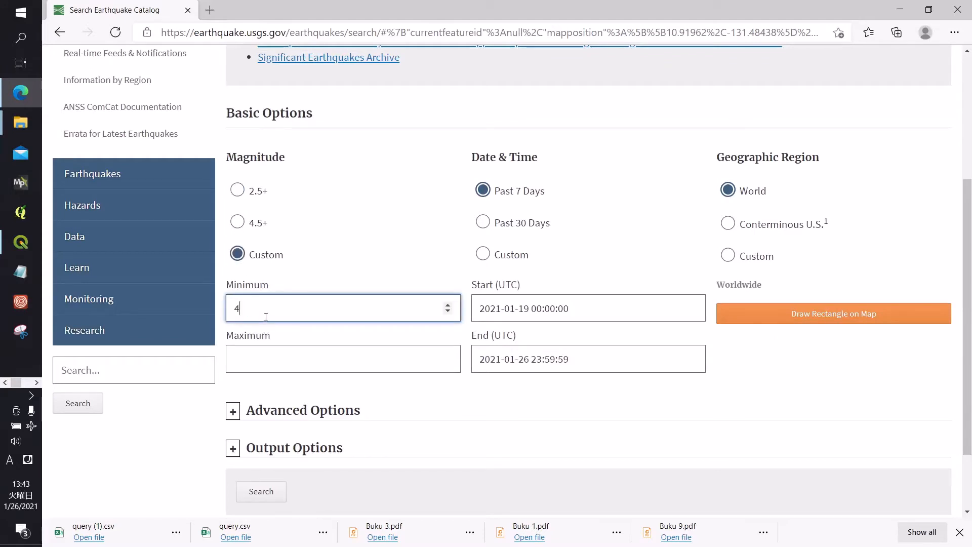
pyautogui.click(342, 358)
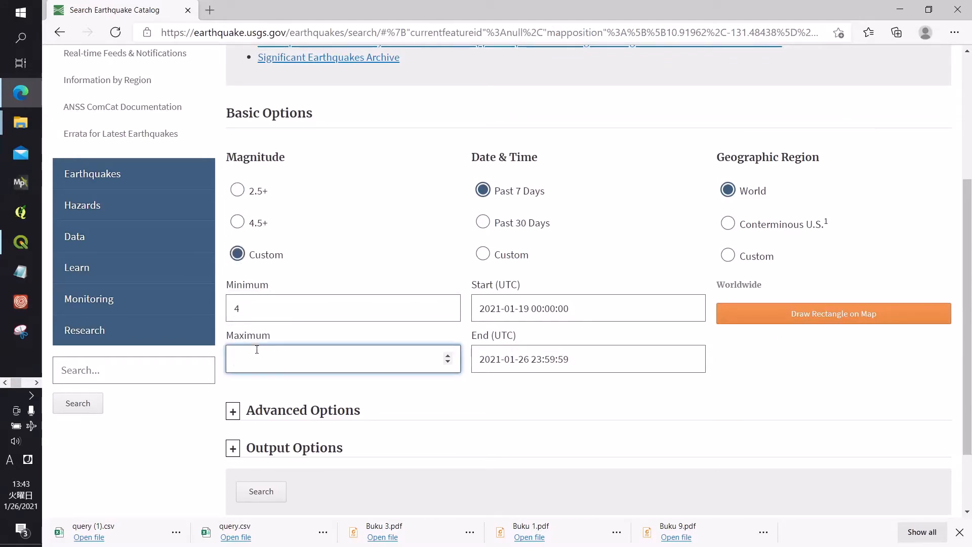
pyautogui.write('9')
pyautogui.click(588, 307)
pyautogui.write('0')
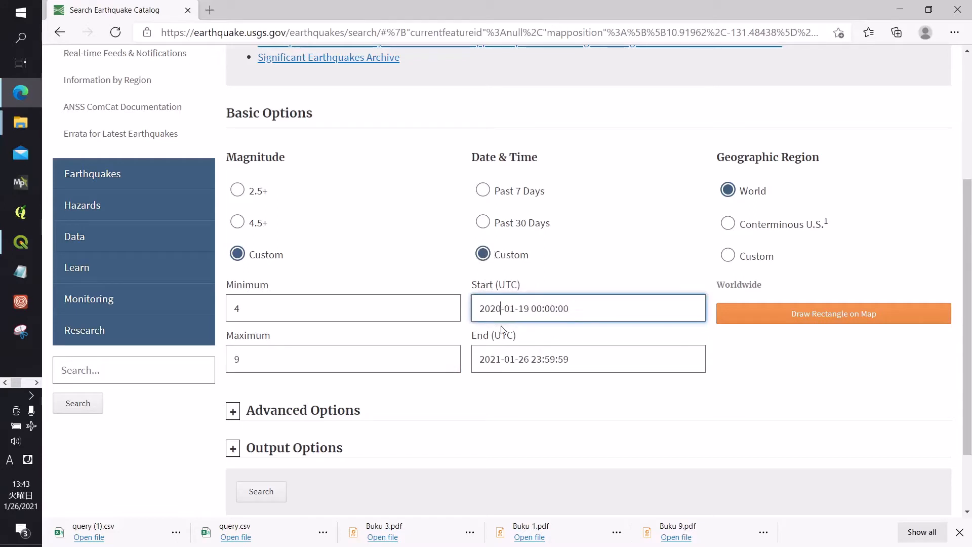
pyautogui.moveTo(755, 142)
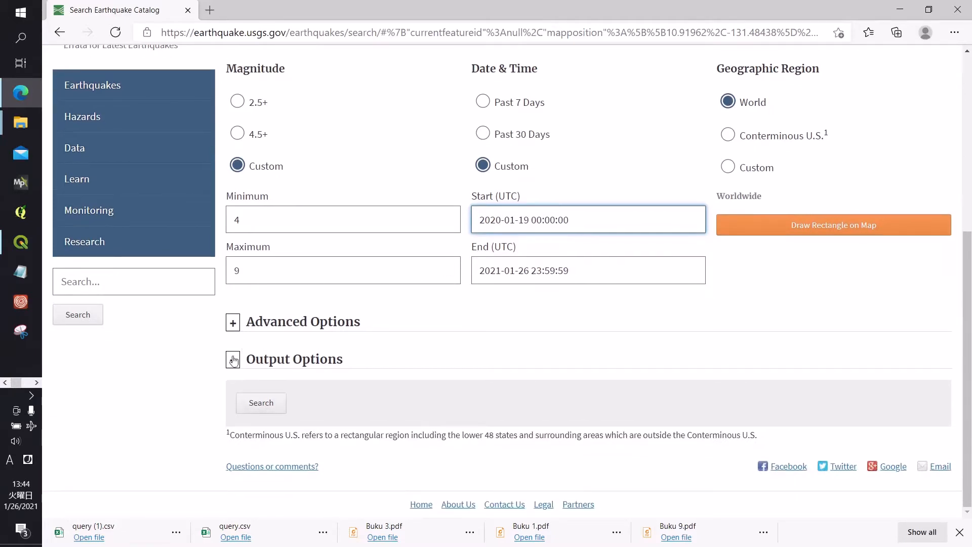
# - Choose CSV as the output format under Output Options for the worldwide search
pyautogui.click(233, 358)
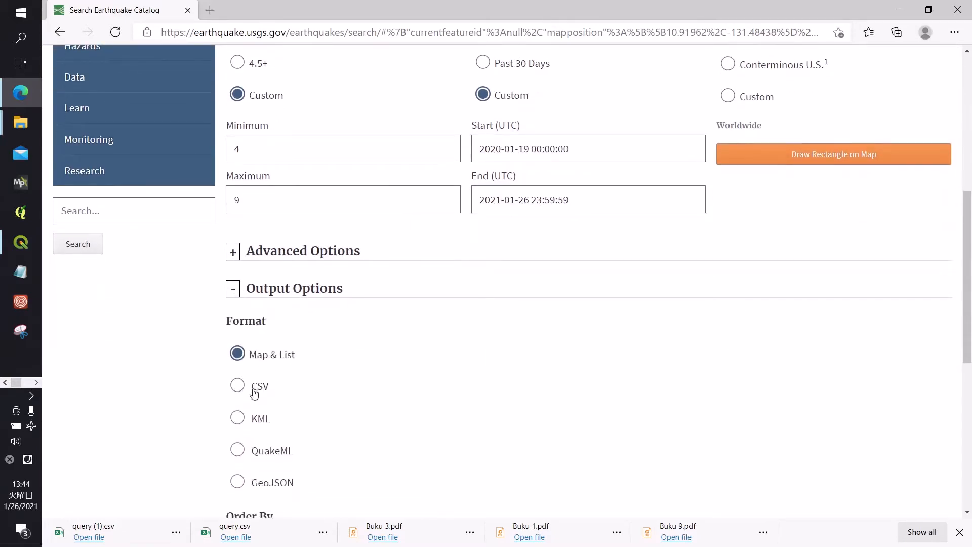
pyautogui.click(237, 386)
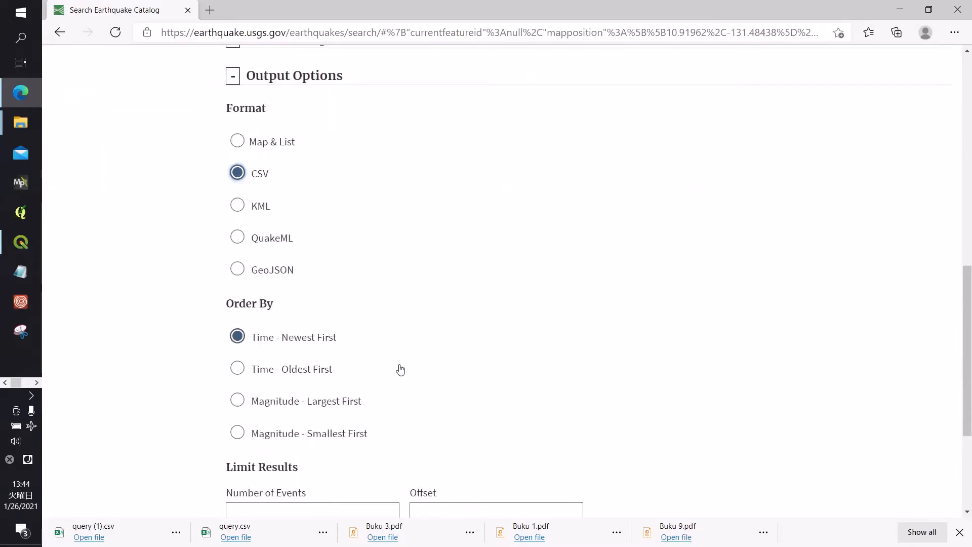
pyautogui.moveTo(482, 364)
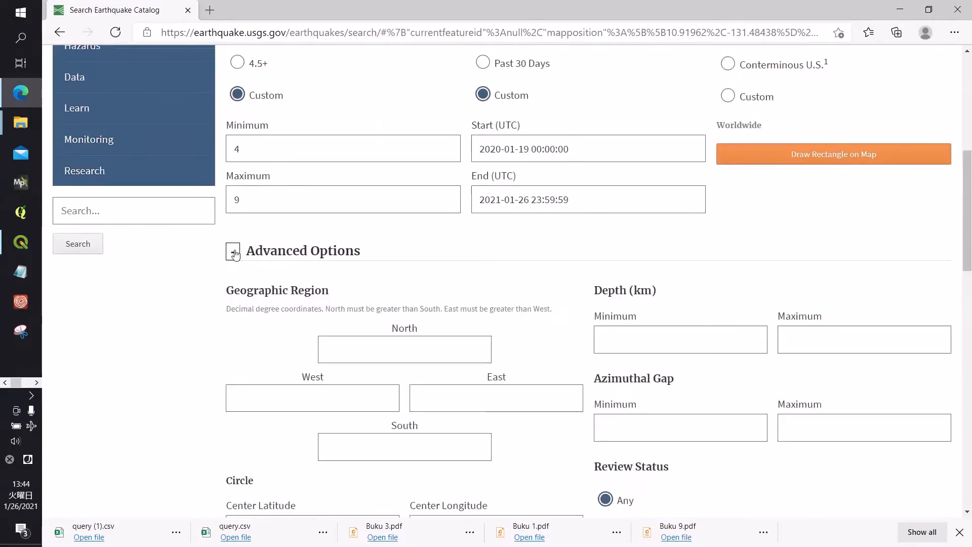
pyautogui.scroll(-3)
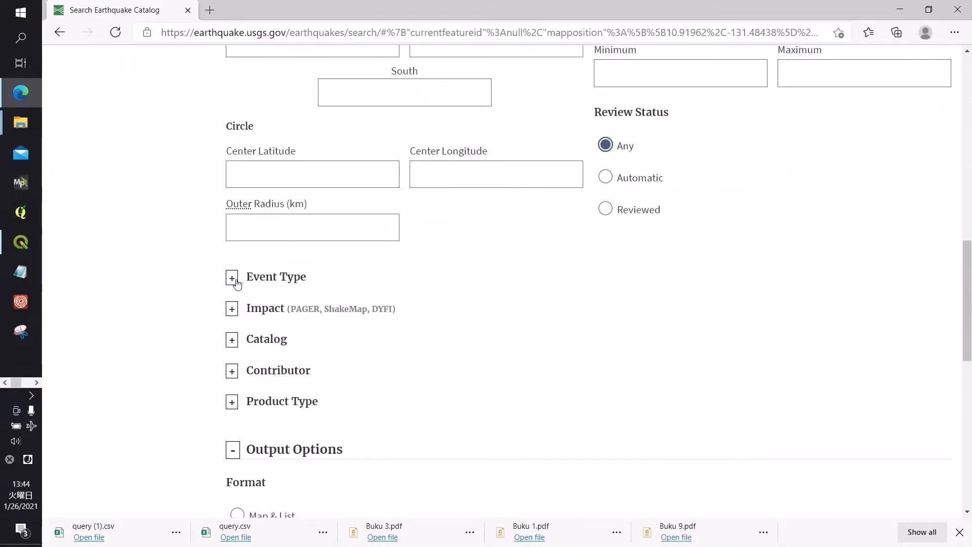
pyautogui.click(232, 277)
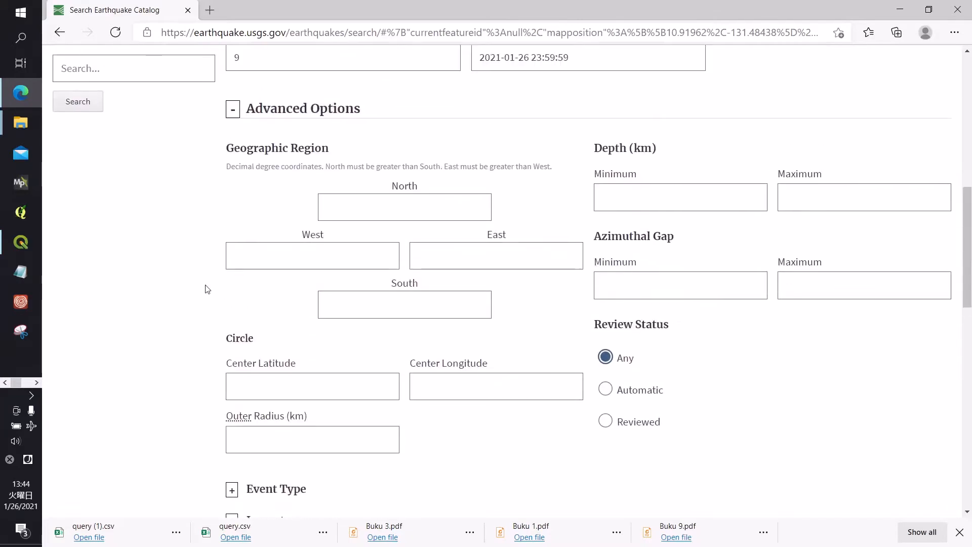
pyautogui.scroll(-3)
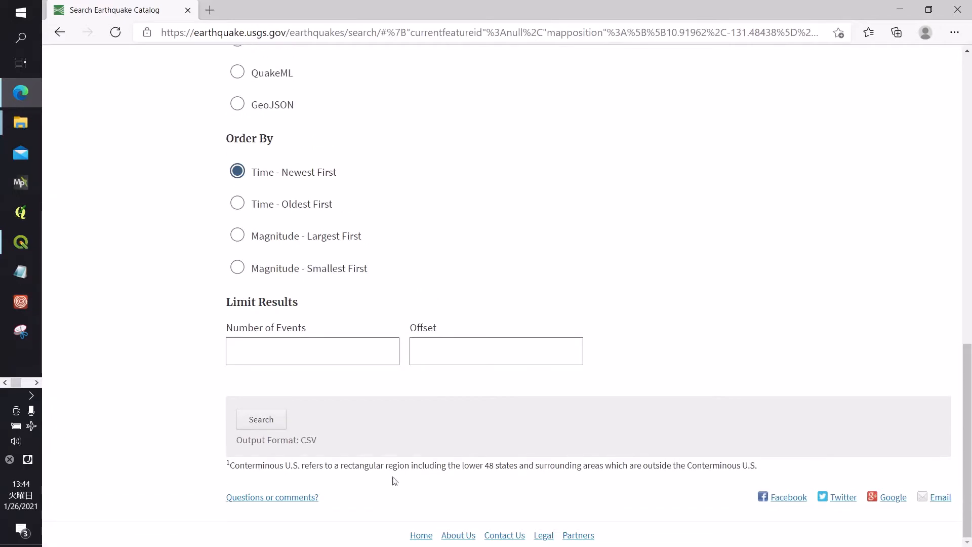
# - Run the search so the matching earthquakes download as query.csv
pyautogui.click(260, 419)
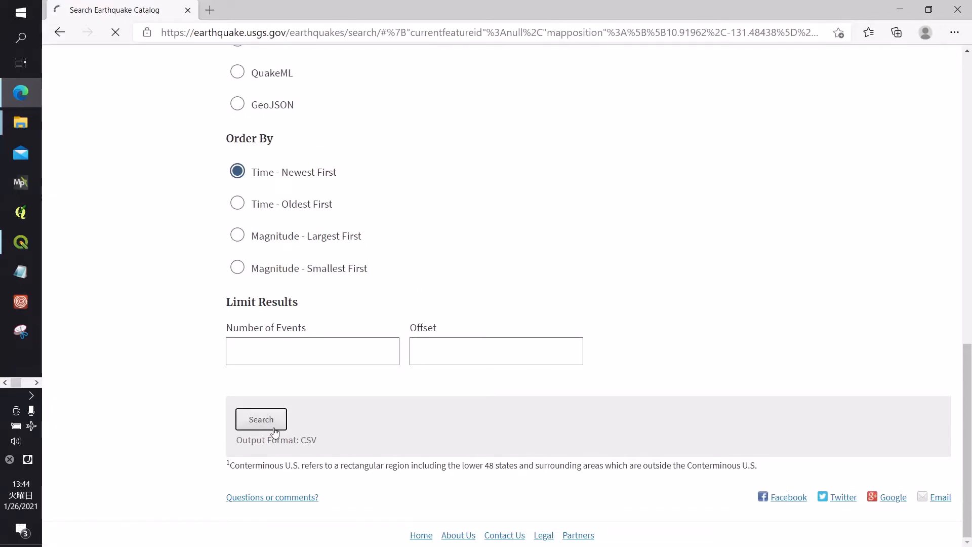
pyautogui.click(260, 419)
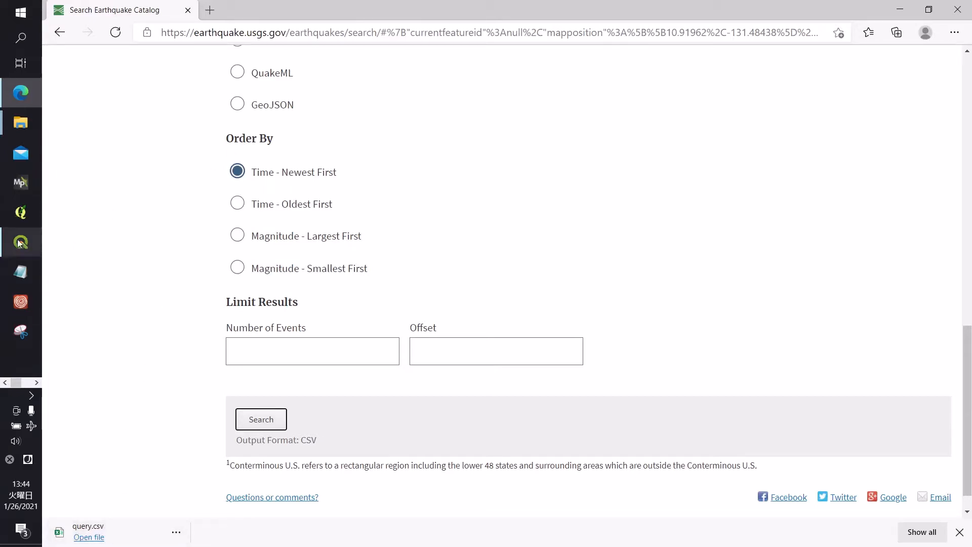
# - Switch to QGIS and pick the query file in the Add Delimited Text Layer browser
pyautogui.click(20, 242)
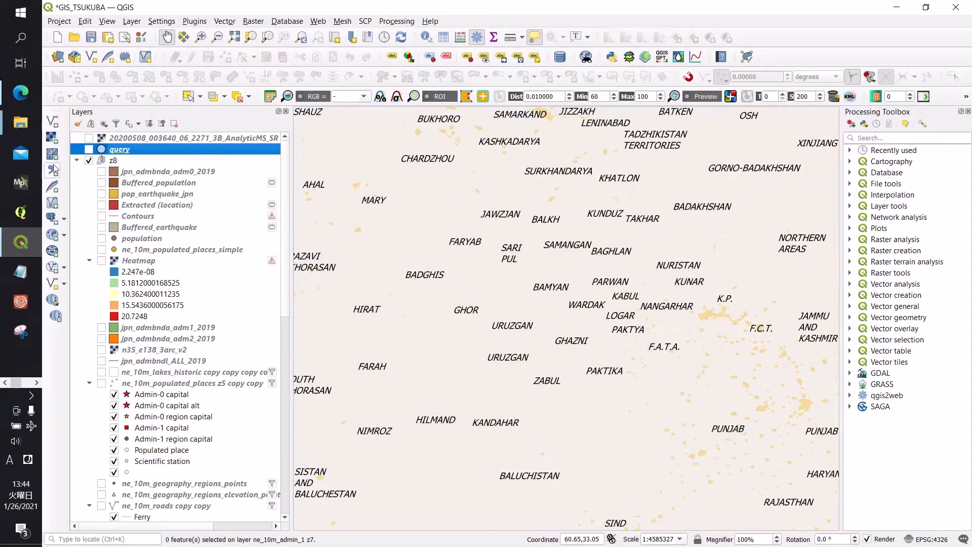
pyautogui.moveTo(55, 172)
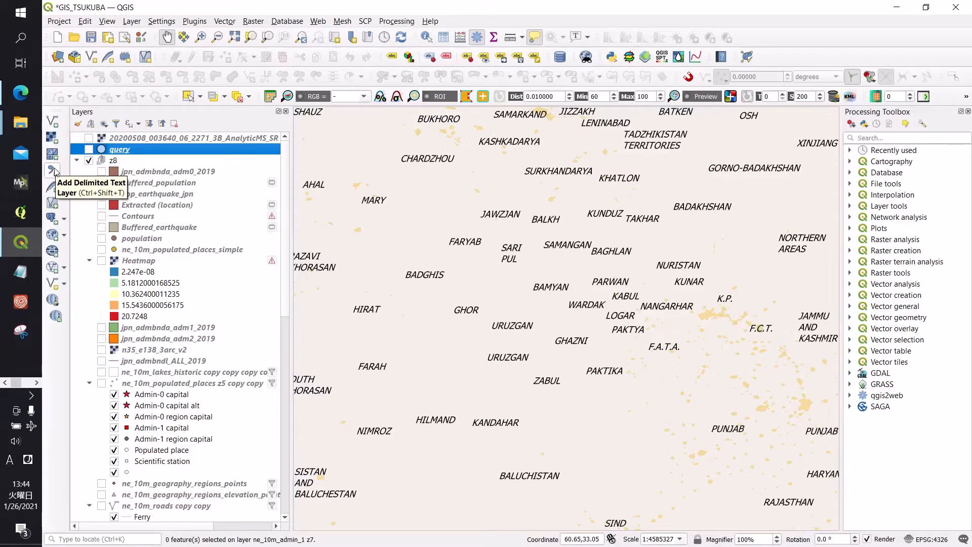
pyautogui.click(54, 171)
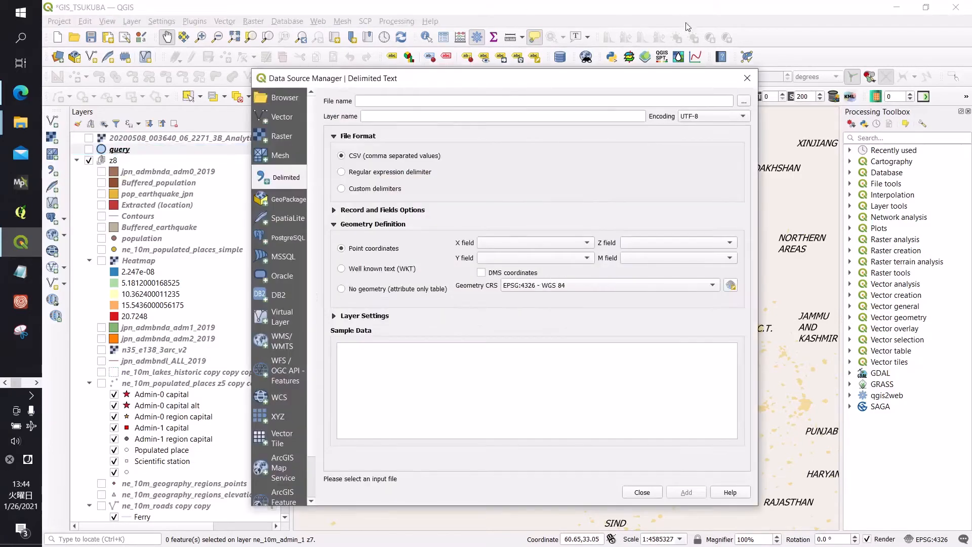
pyautogui.click(742, 100)
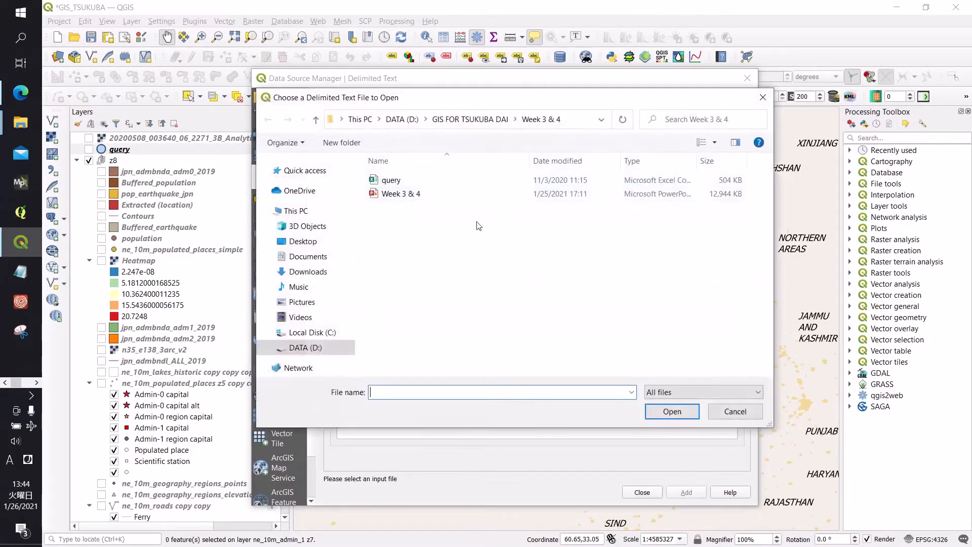
pyautogui.click(391, 180)
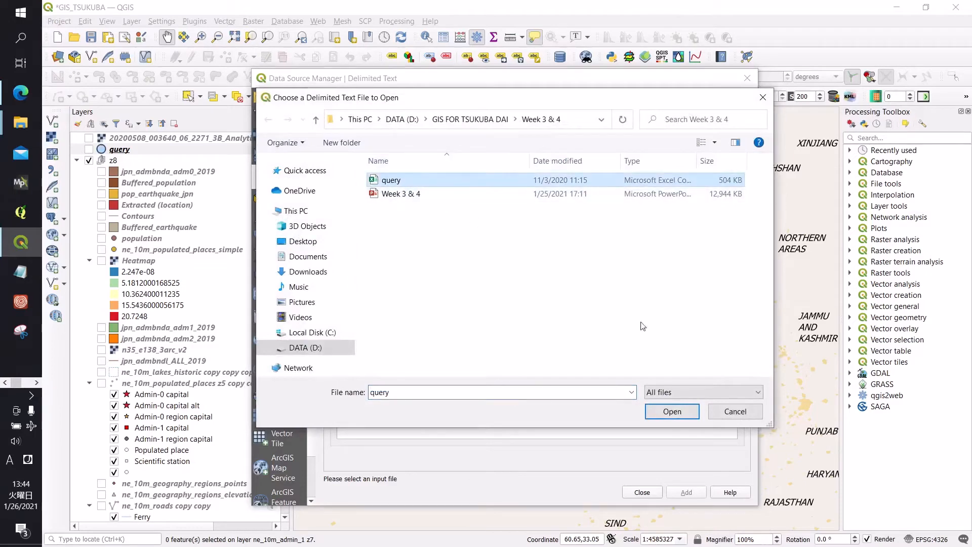
# - Add query as a point layer from longitude/latitude and zoom the map to it
pyautogui.click(671, 411)
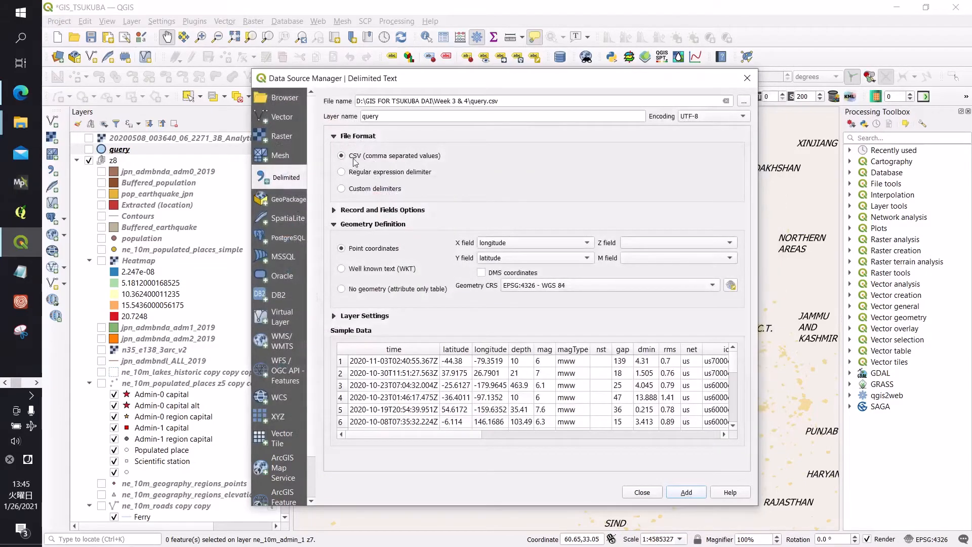
pyautogui.moveTo(392, 237)
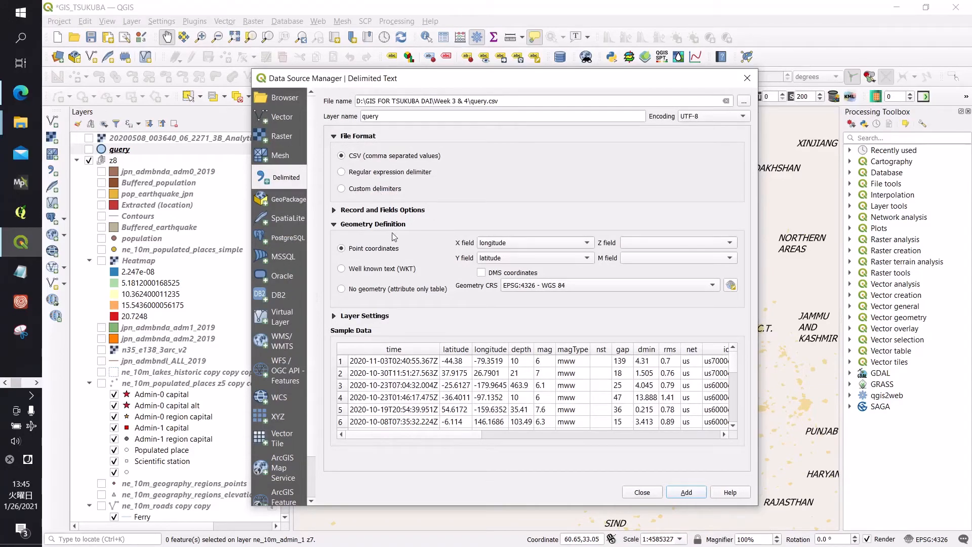
pyautogui.moveTo(443, 252)
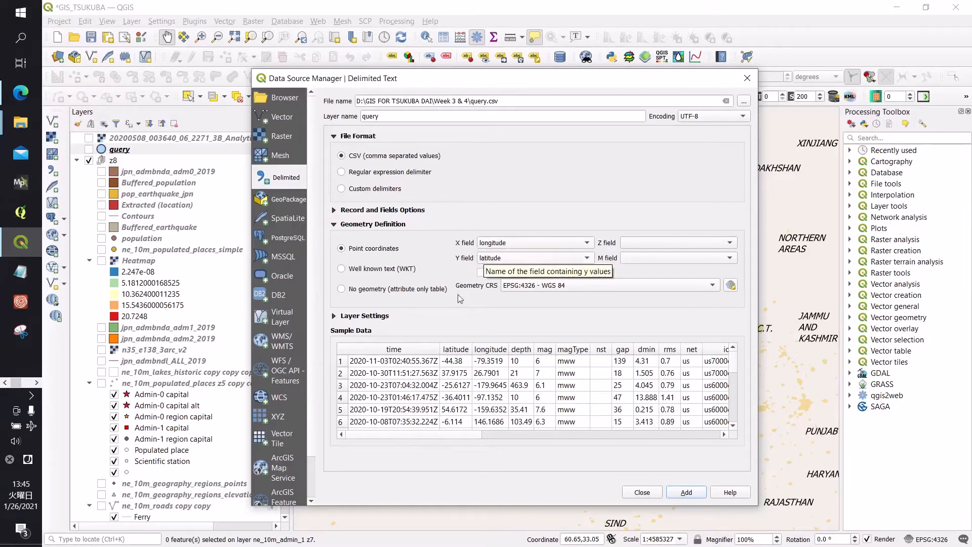
pyautogui.scroll(-3)
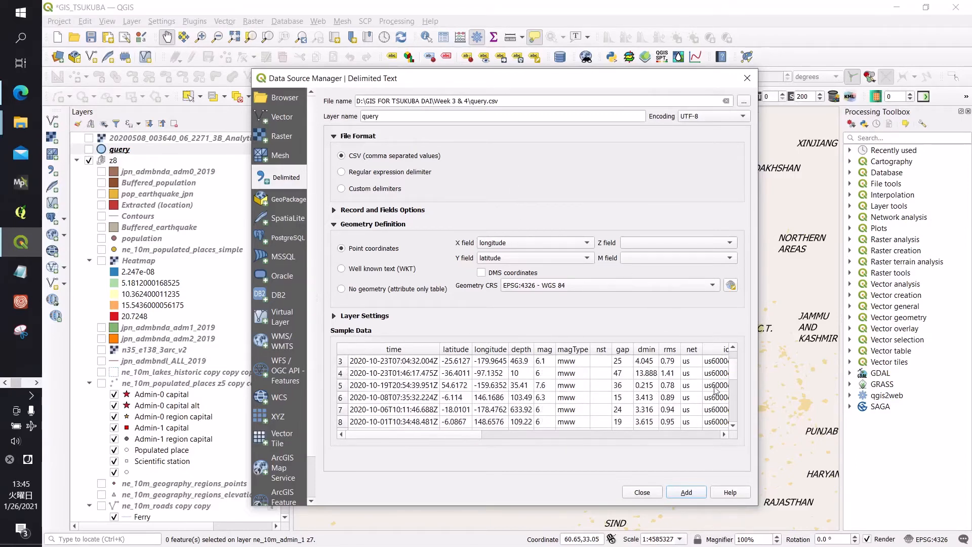
pyautogui.moveTo(692, 474)
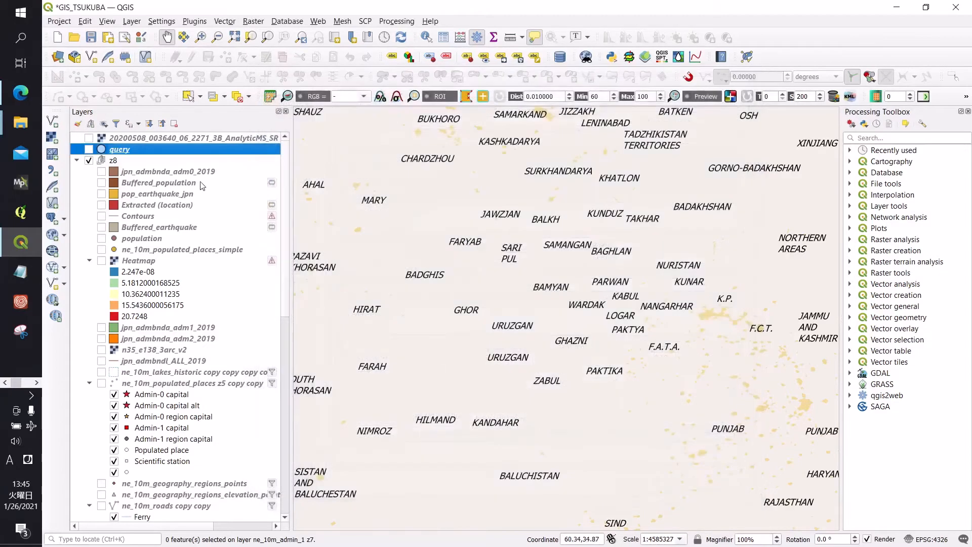
pyautogui.rightClick(120, 149)
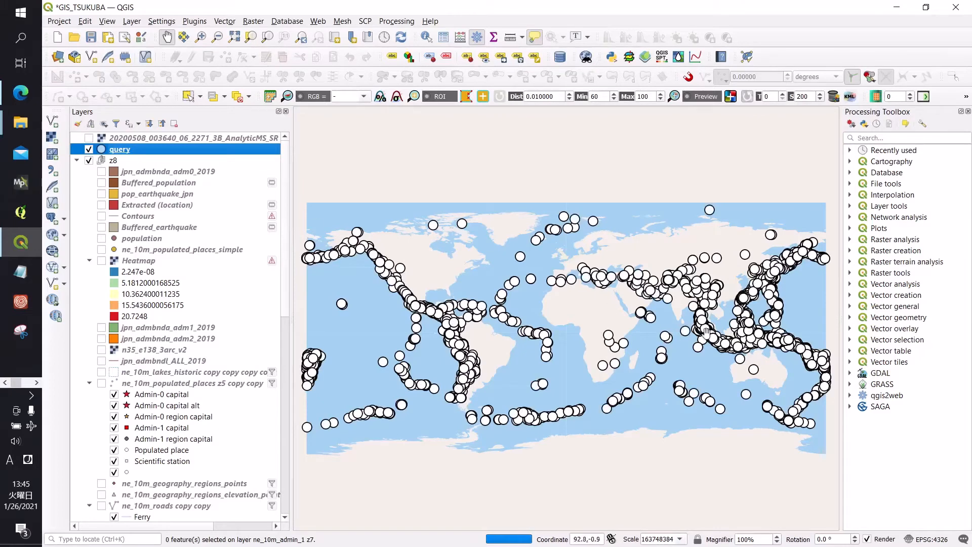
pyautogui.moveTo(360, 216)
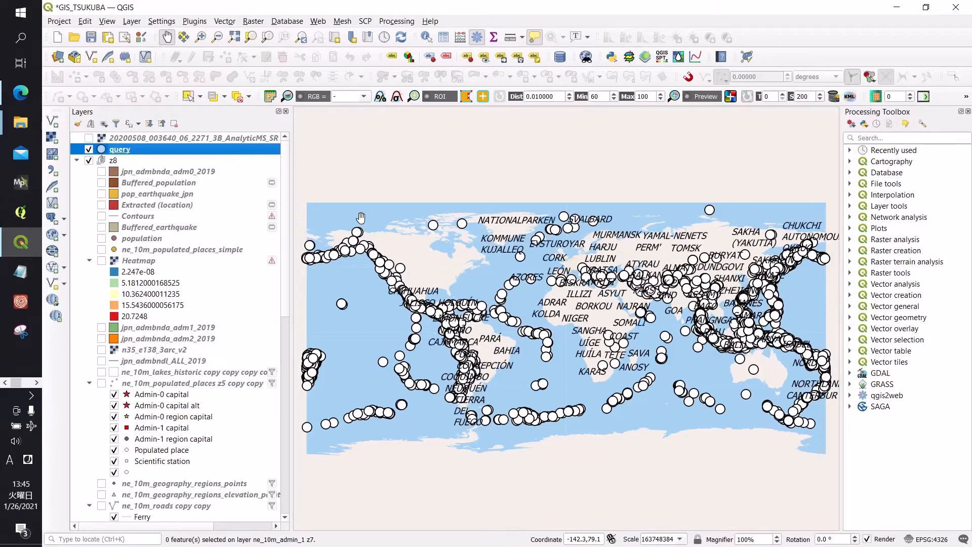
pyautogui.moveTo(627, 240)
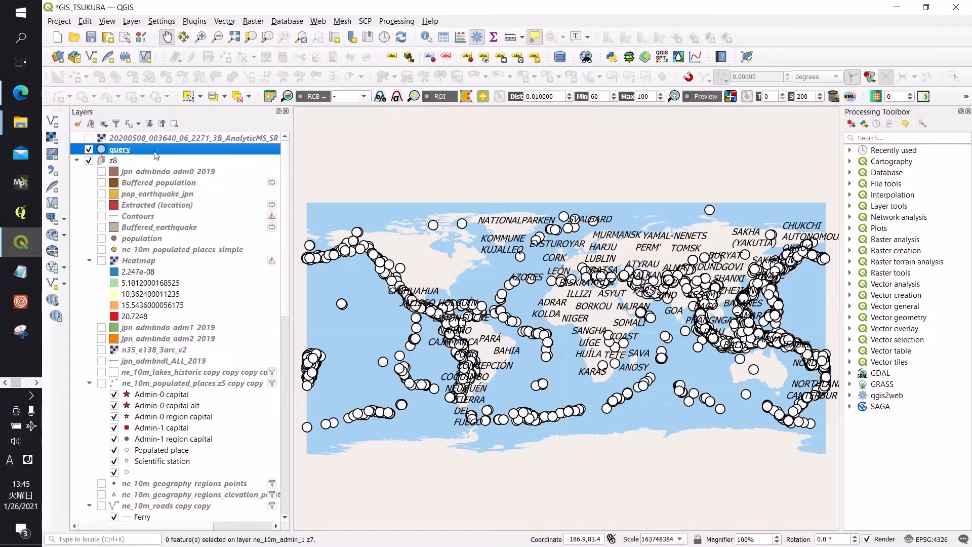
# - Style the query markers as red dots with size driven by the mag field range
pyautogui.doubleClick(119, 149)
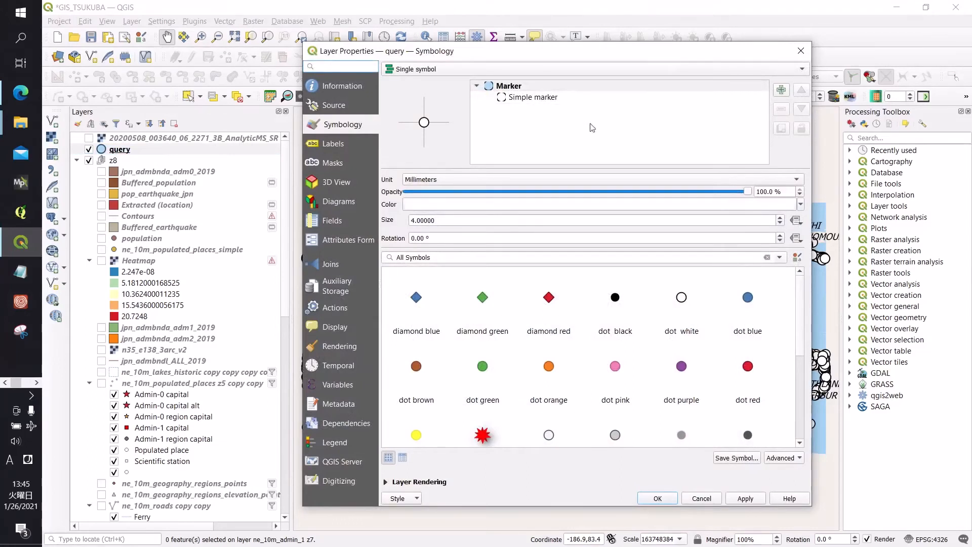
pyautogui.click(747, 366)
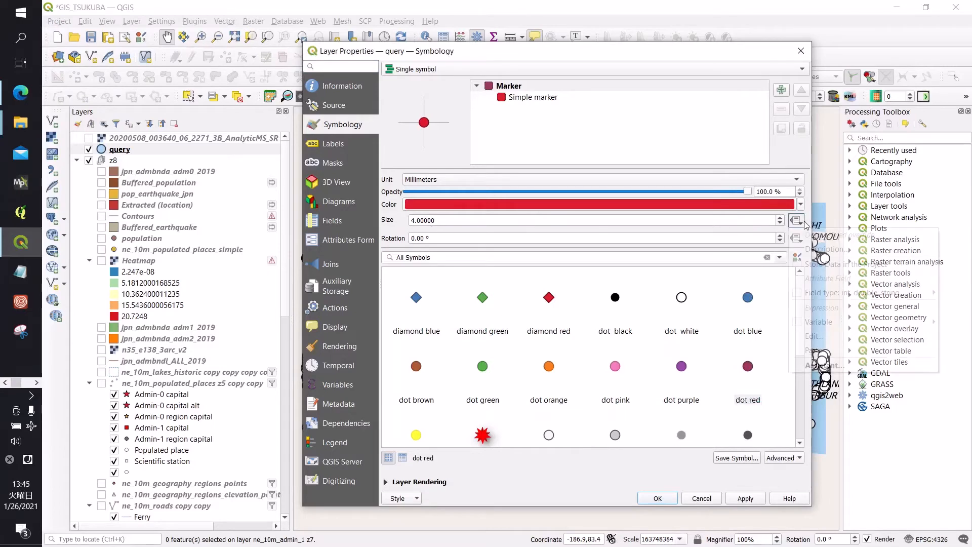
pyautogui.click(796, 220)
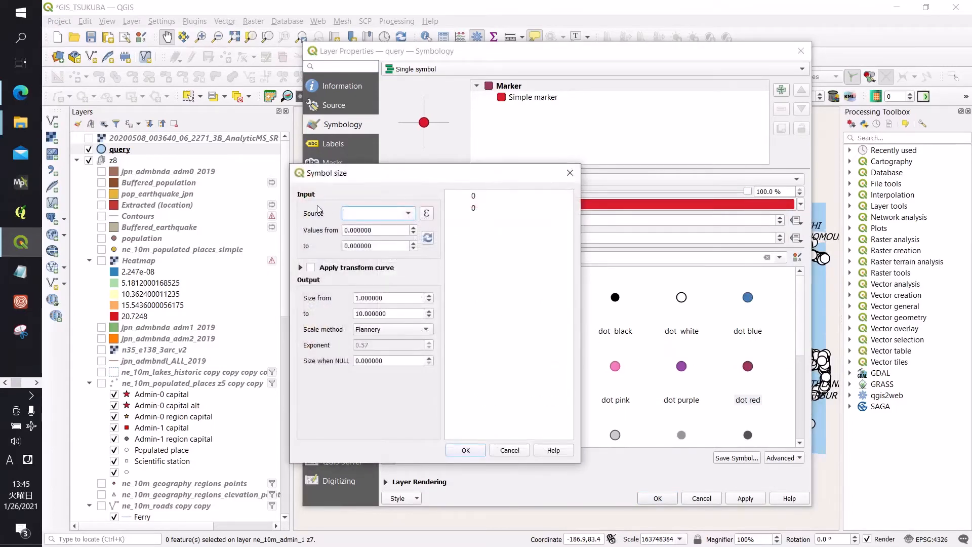
pyautogui.click(407, 213)
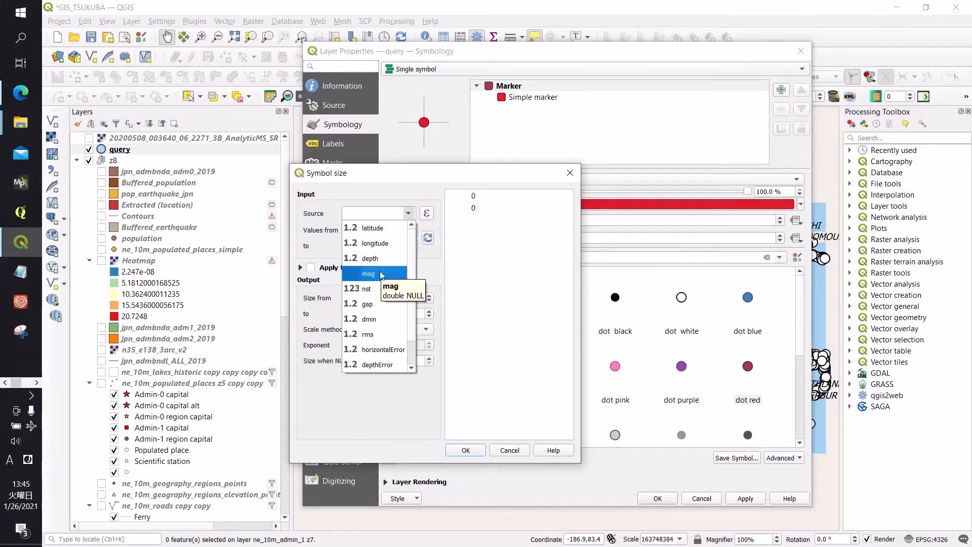
pyautogui.click(368, 273)
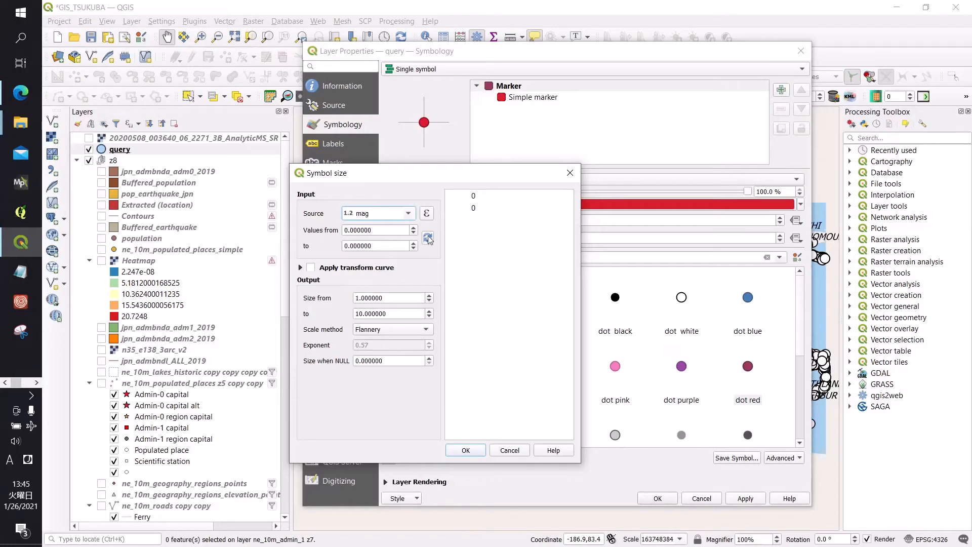
pyautogui.click(427, 236)
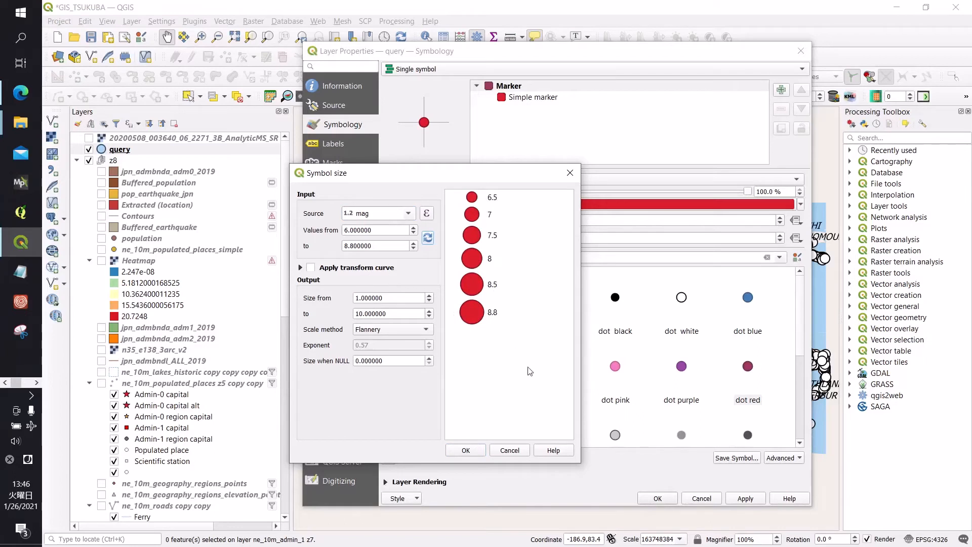
pyautogui.moveTo(401, 279)
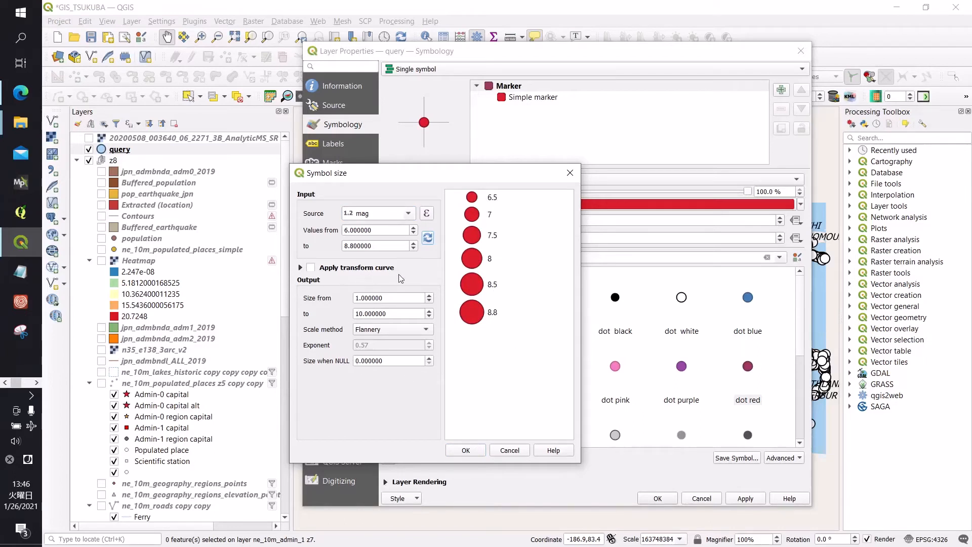
# - Confirm the magnitude-based sizing and apply the red circle style to the map
pyautogui.click(309, 267)
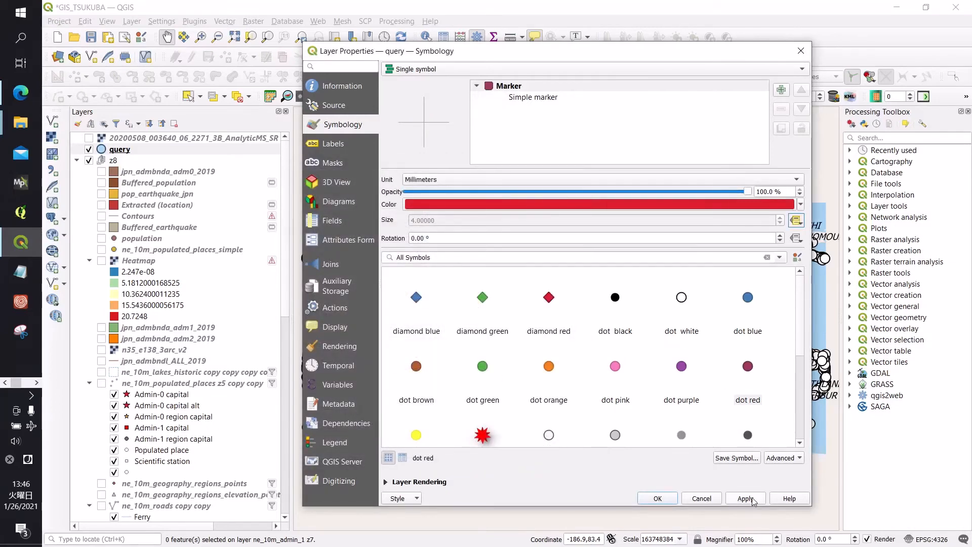
pyautogui.click(744, 498)
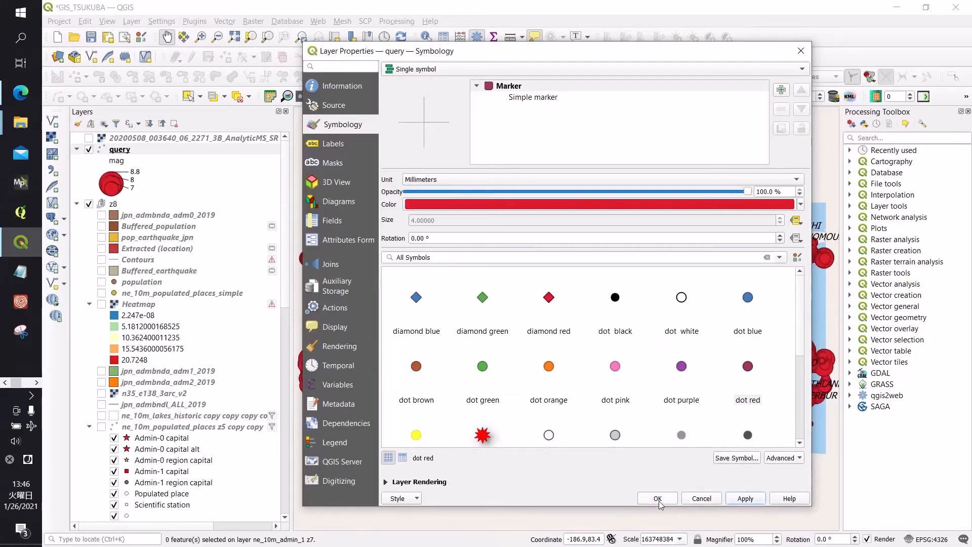
pyautogui.click(657, 498)
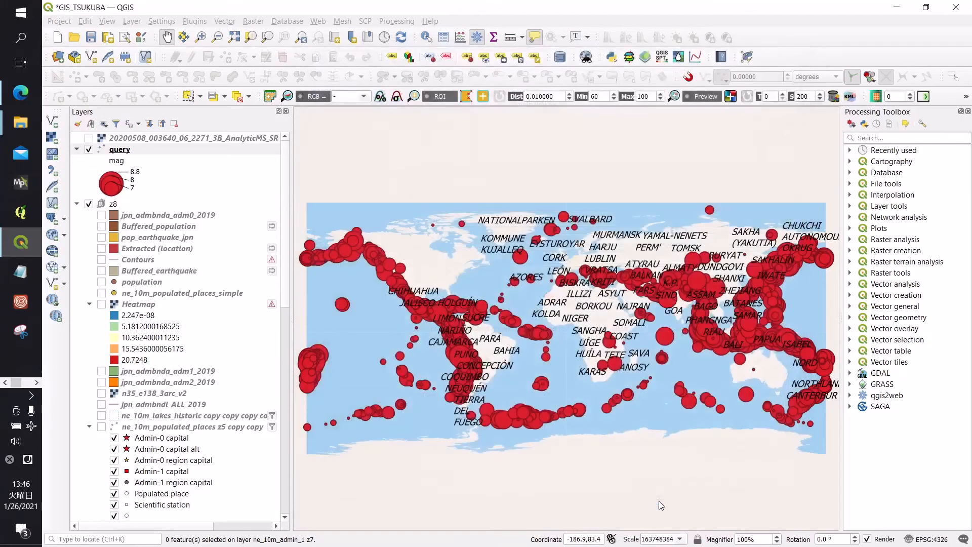
# - Activate the ne_10m_admin_1 provinces layer to view its 2422-feature attribute table
pyautogui.click(120, 149)
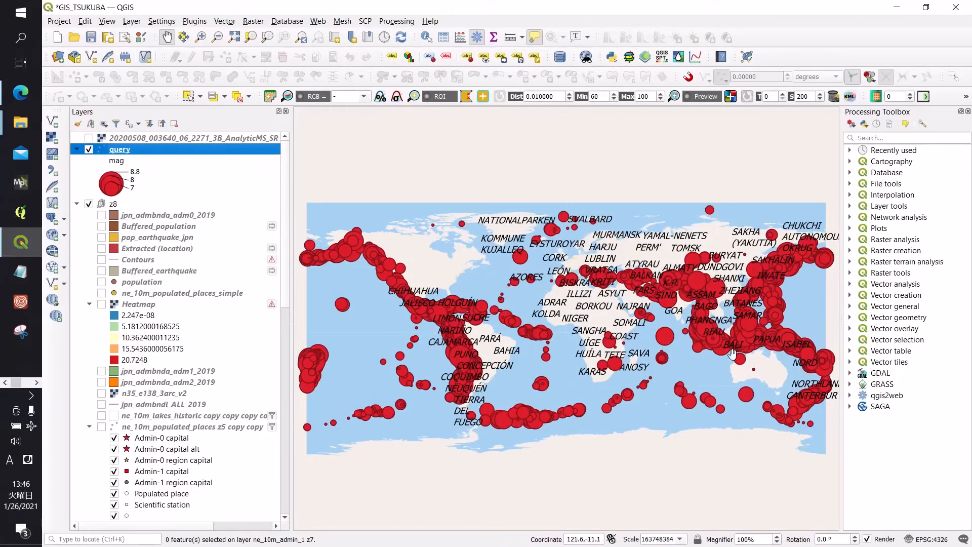
pyautogui.moveTo(765, 358)
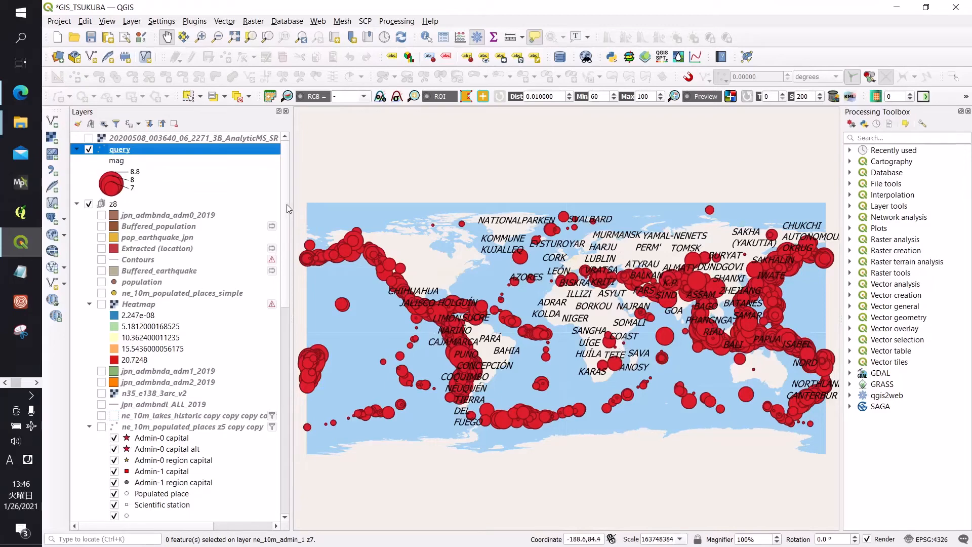
pyautogui.scroll(-3)
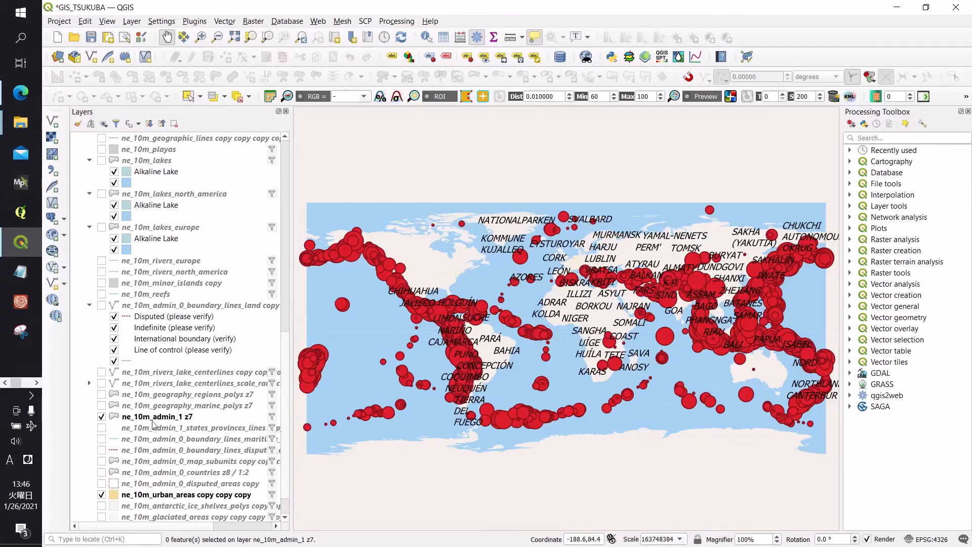
pyautogui.click(158, 416)
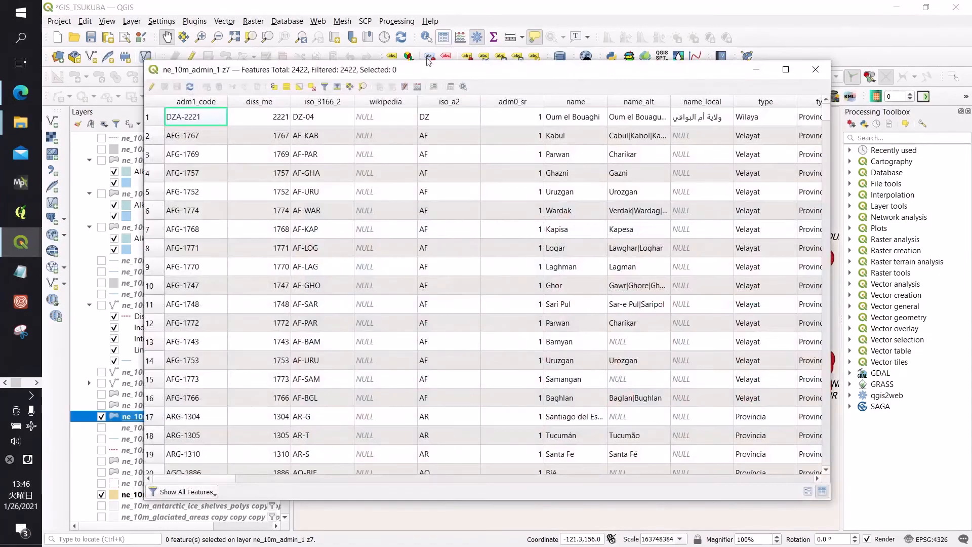
pyautogui.moveTo(272, 87)
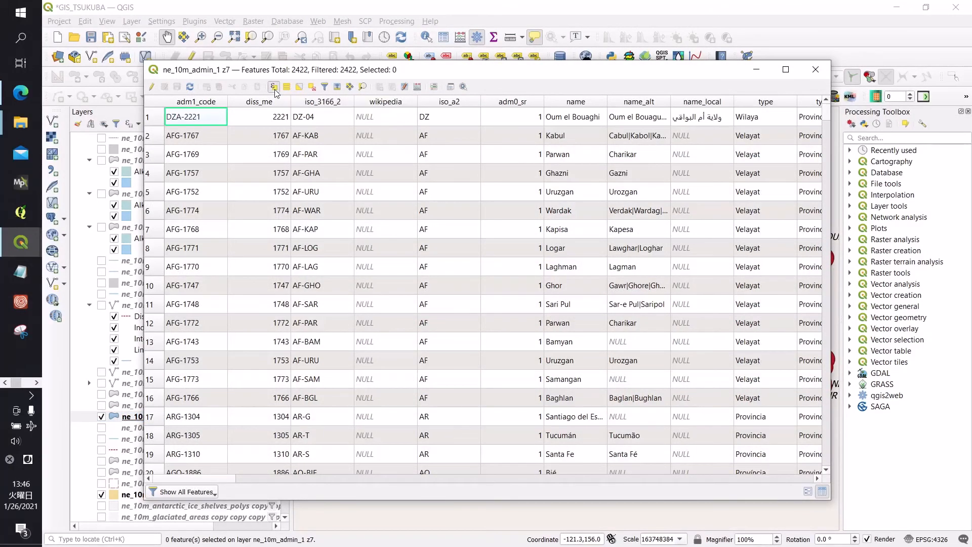
# - Build a selection expression starting with the admin field from the layer fields
pyautogui.click(273, 87)
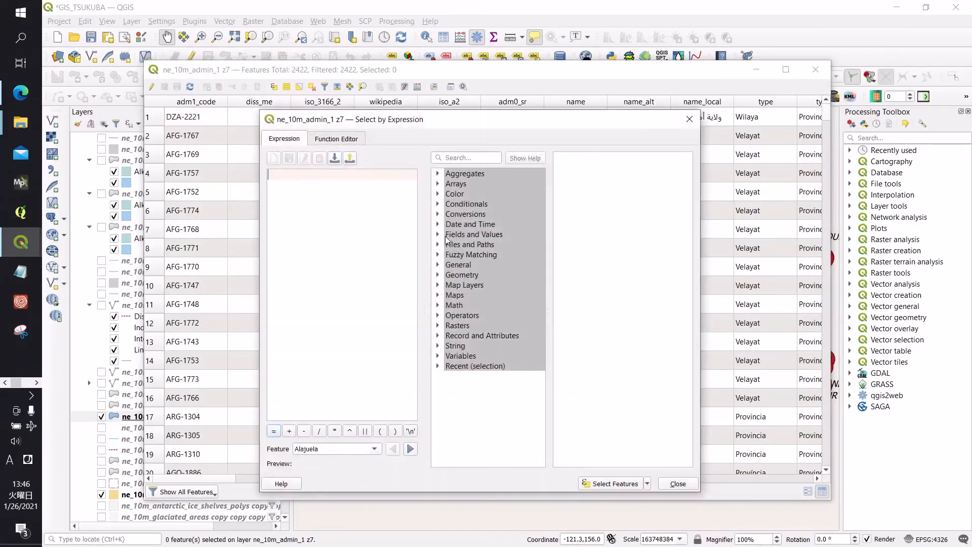
pyautogui.click(474, 233)
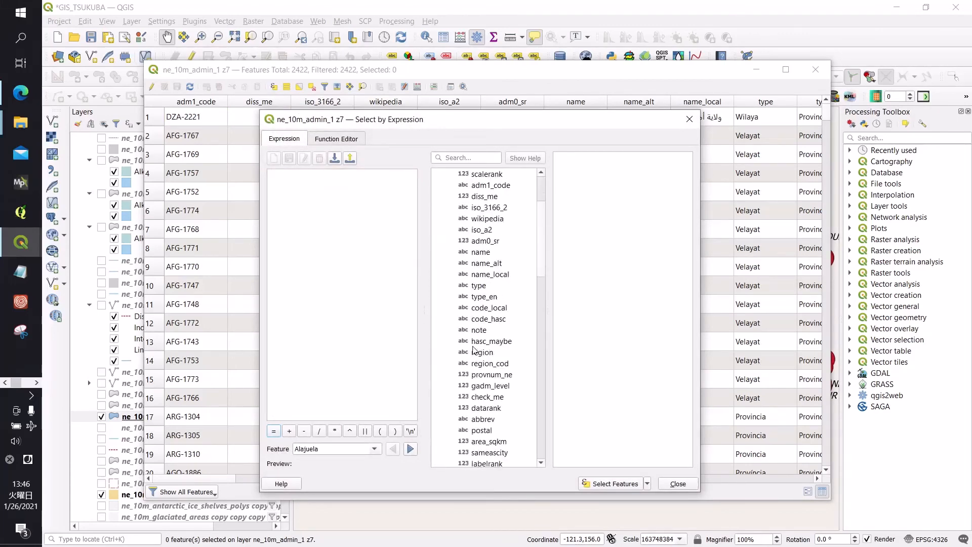
pyautogui.scroll(-3)
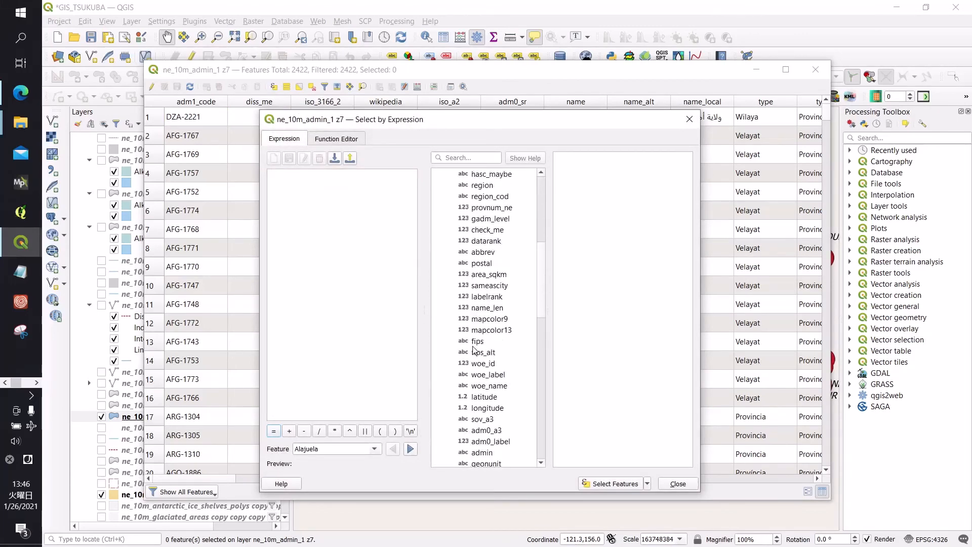
pyautogui.scroll(-3)
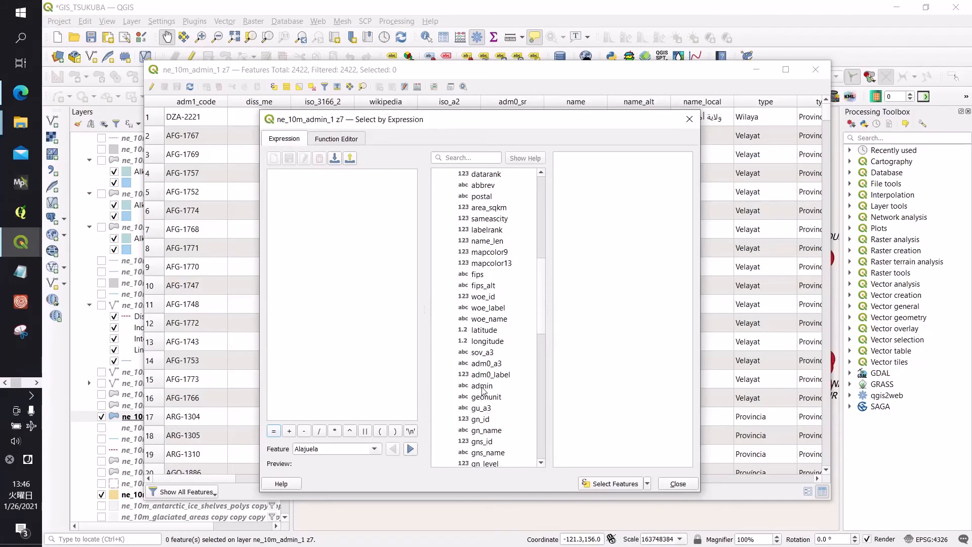
pyautogui.doubleClick(482, 385)
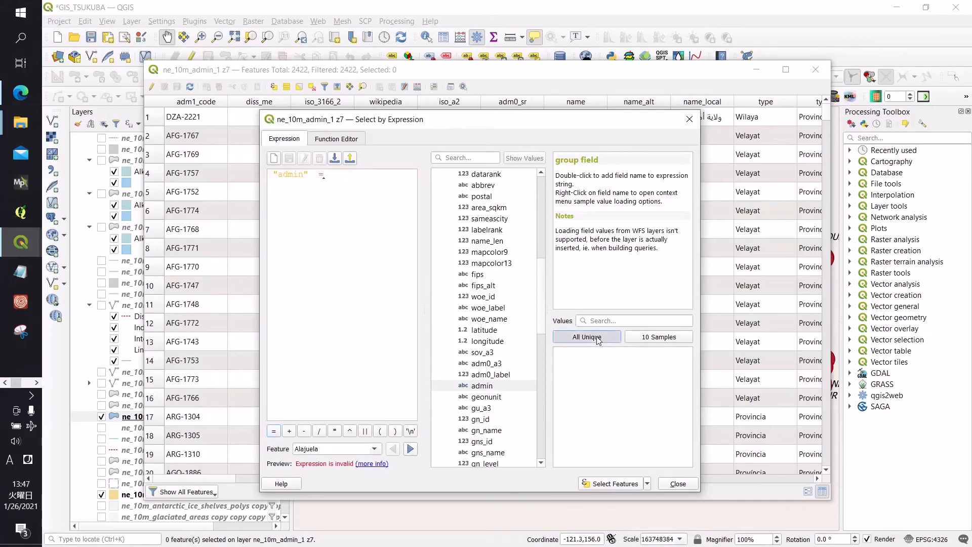
# - Complete "admin" = 'Afghanistan' from the unique values and select the 34 matching provinces
pyautogui.click(586, 336)
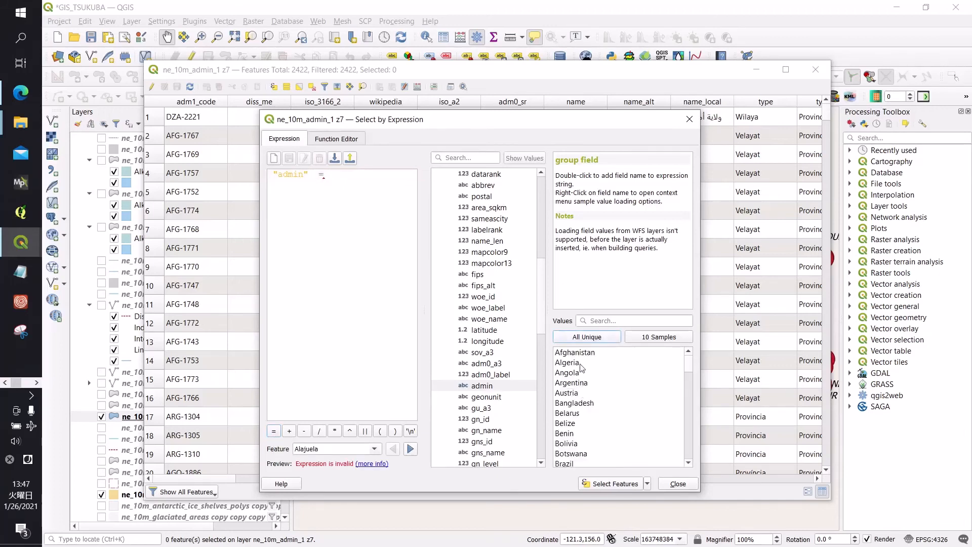
pyautogui.click(574, 352)
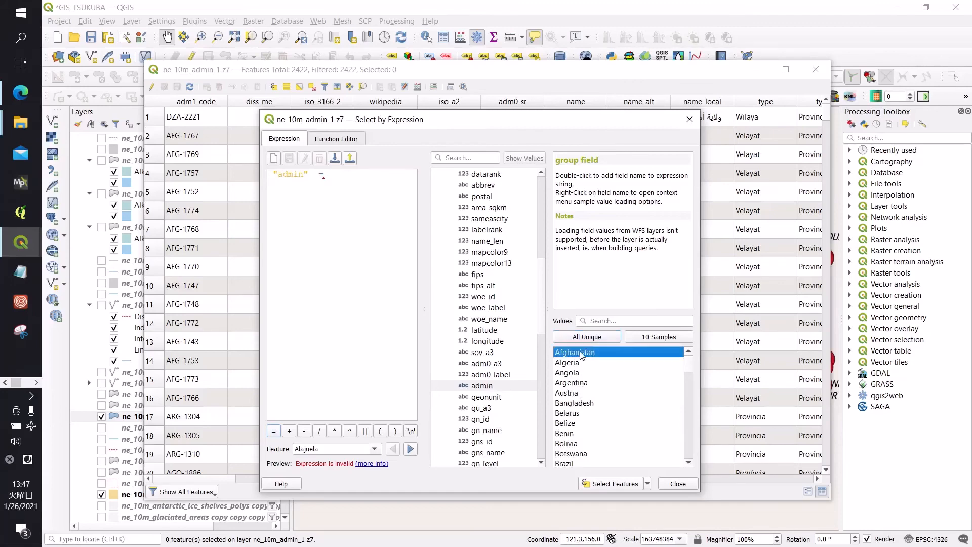
pyautogui.doubleClick(574, 352)
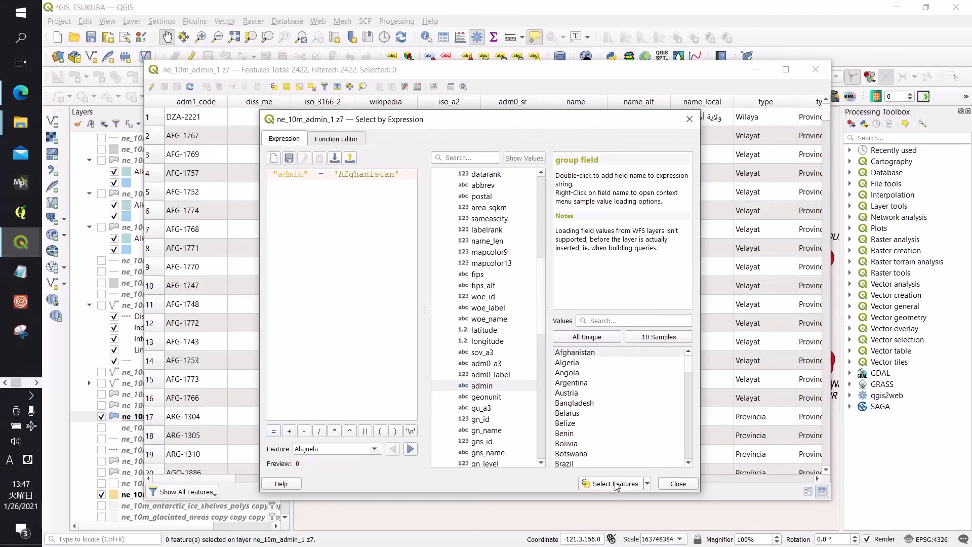
pyautogui.click(611, 484)
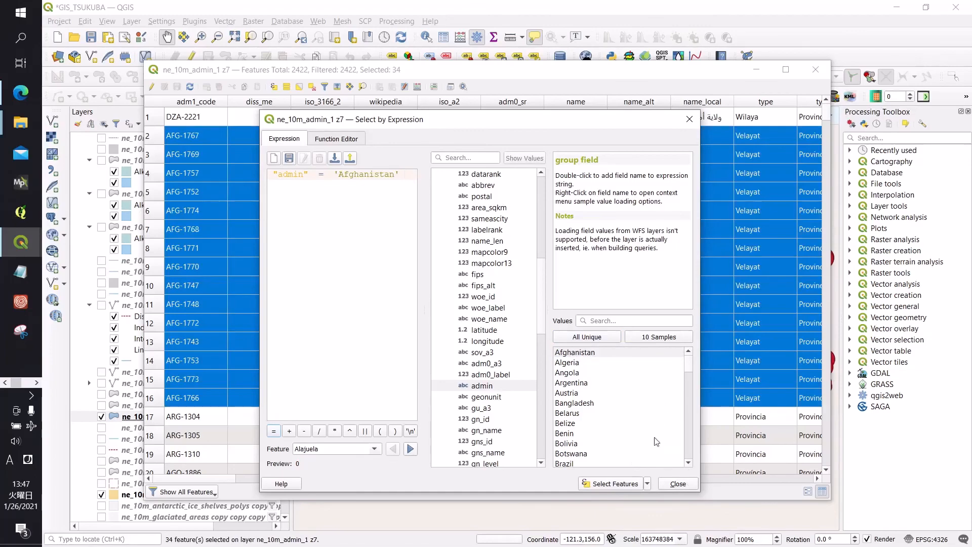
pyautogui.click(677, 483)
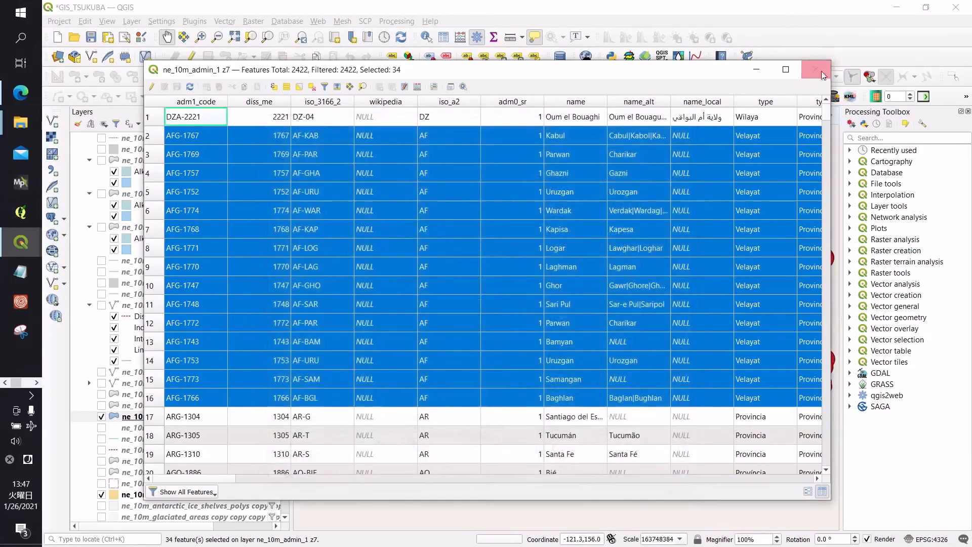
# - Close the attribute table and zoom the map to the selected Afghanistan provinces
pyautogui.click(816, 70)
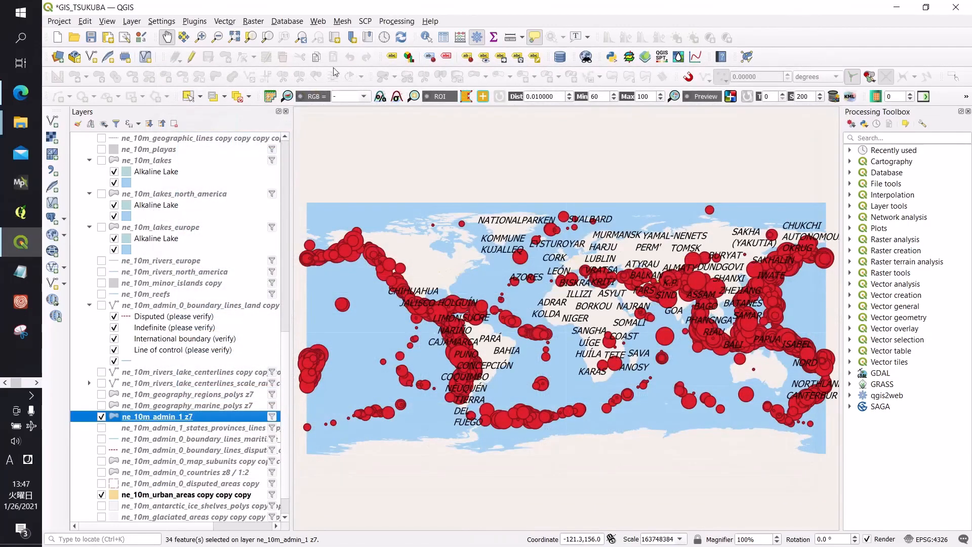
pyautogui.moveTo(250, 37)
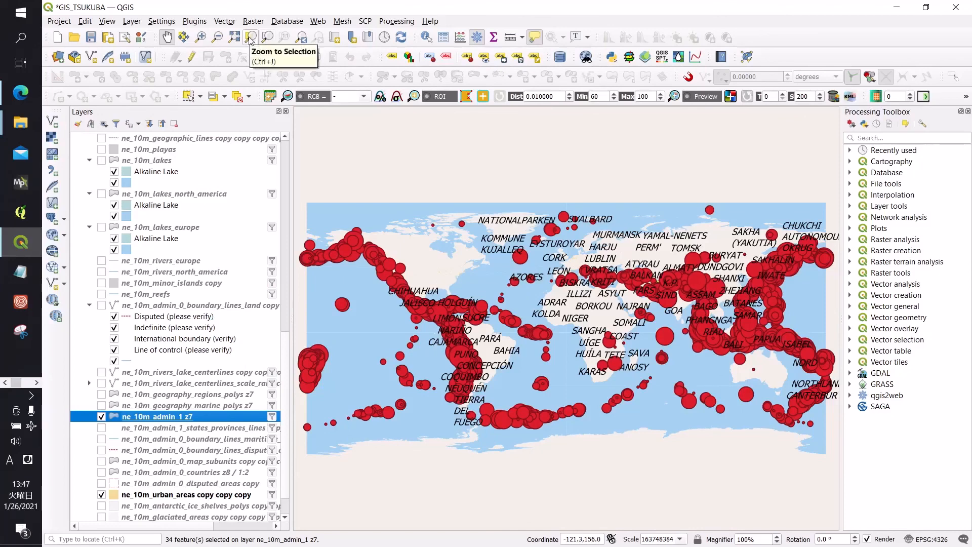
pyautogui.click(249, 37)
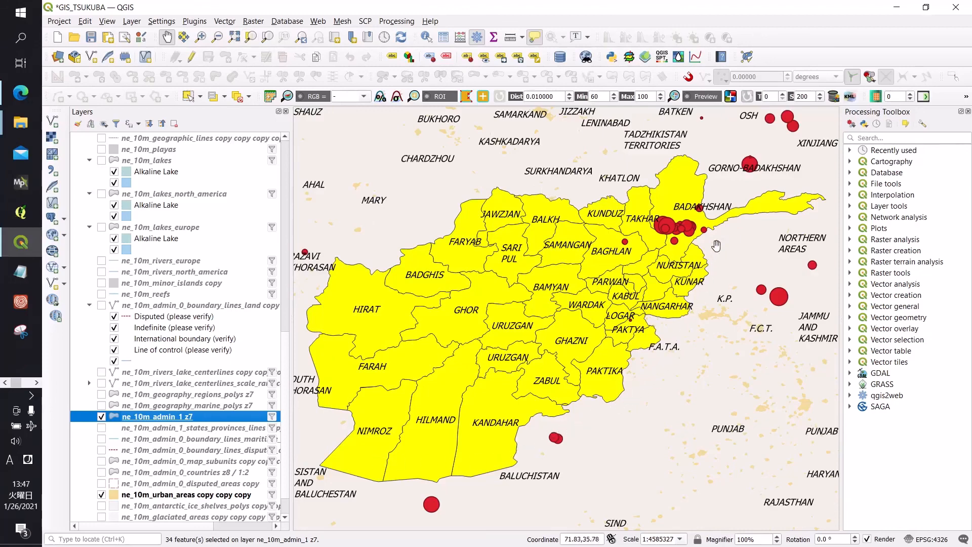
pyautogui.moveTo(715, 222)
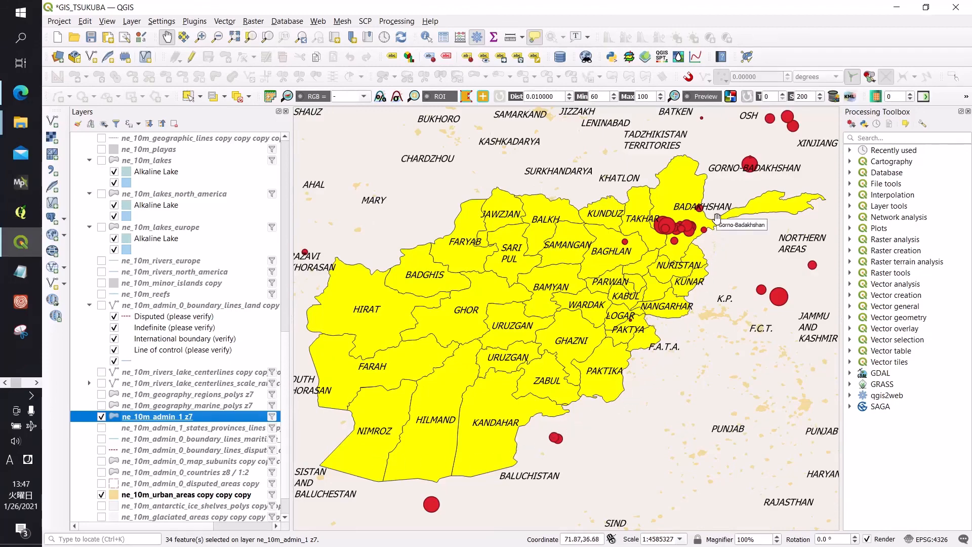